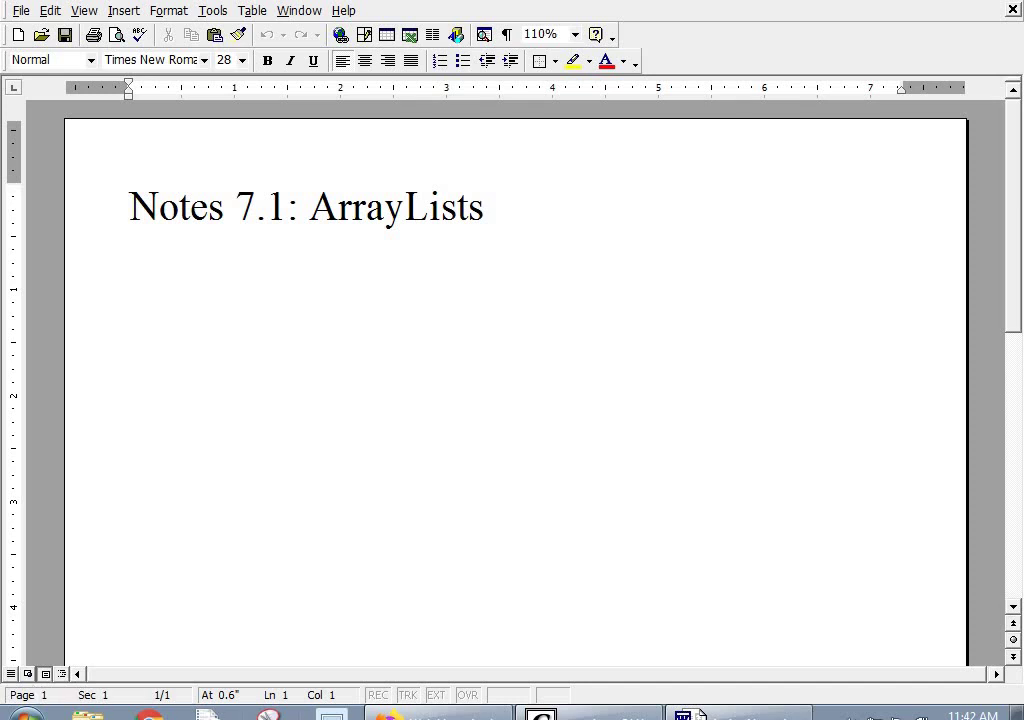
pyautogui.moveTo(235, 371)
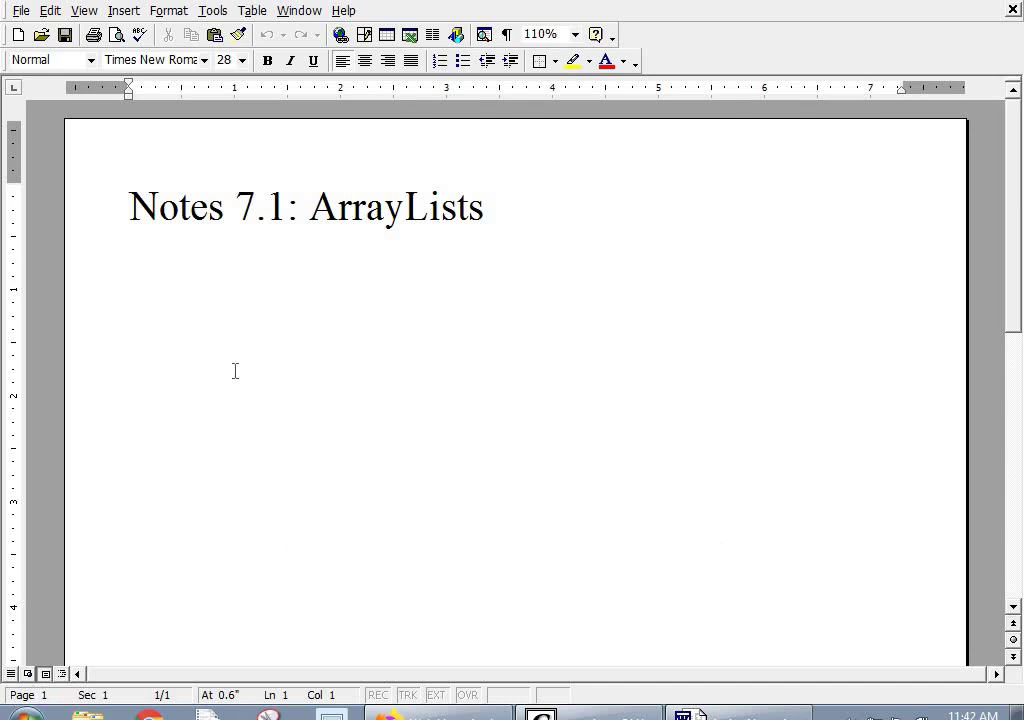
# Add a paragraph: 'ArrayLists start off empty, then you add items to it using the .add() method.'
pyautogui.press('Return')
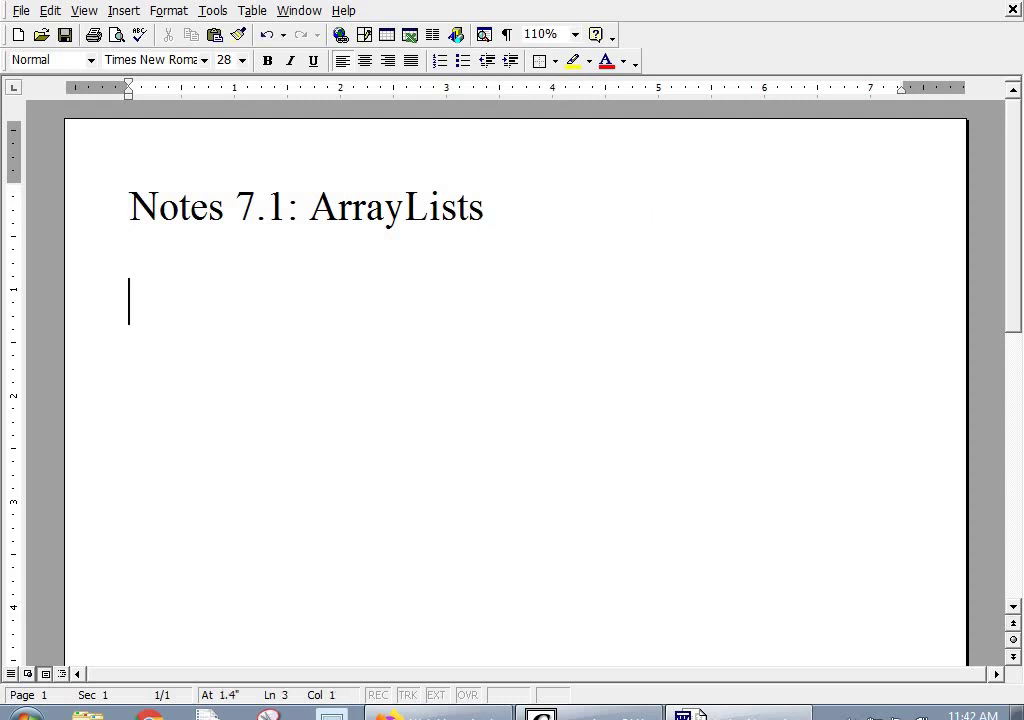
pyautogui.write('ArrayLists st')
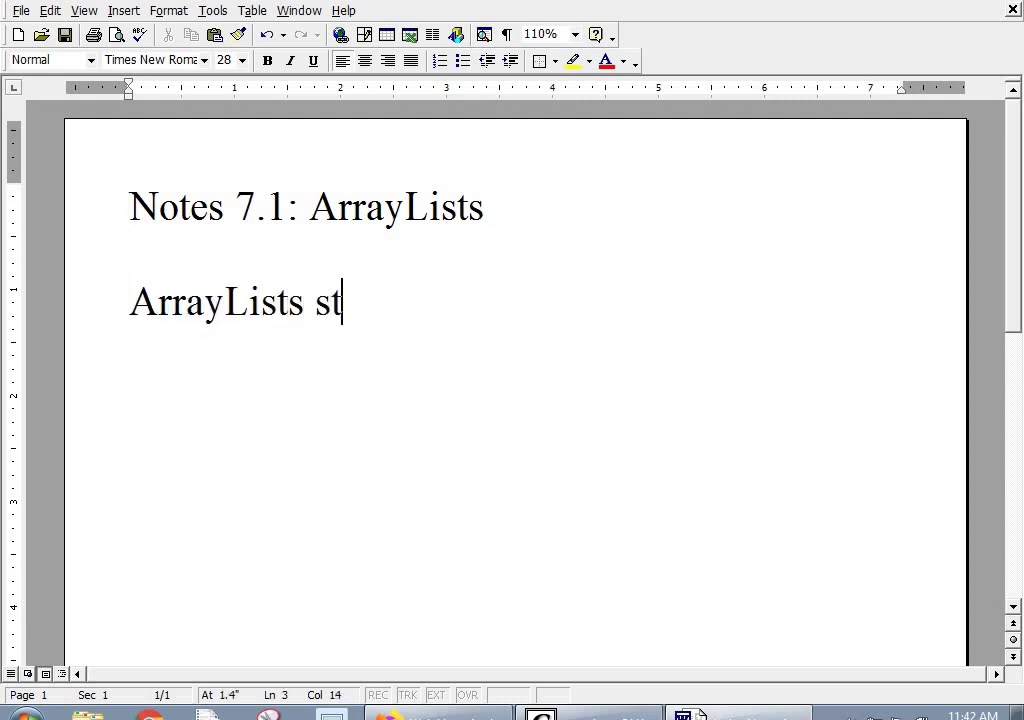
pyautogui.write('art off empty, th')
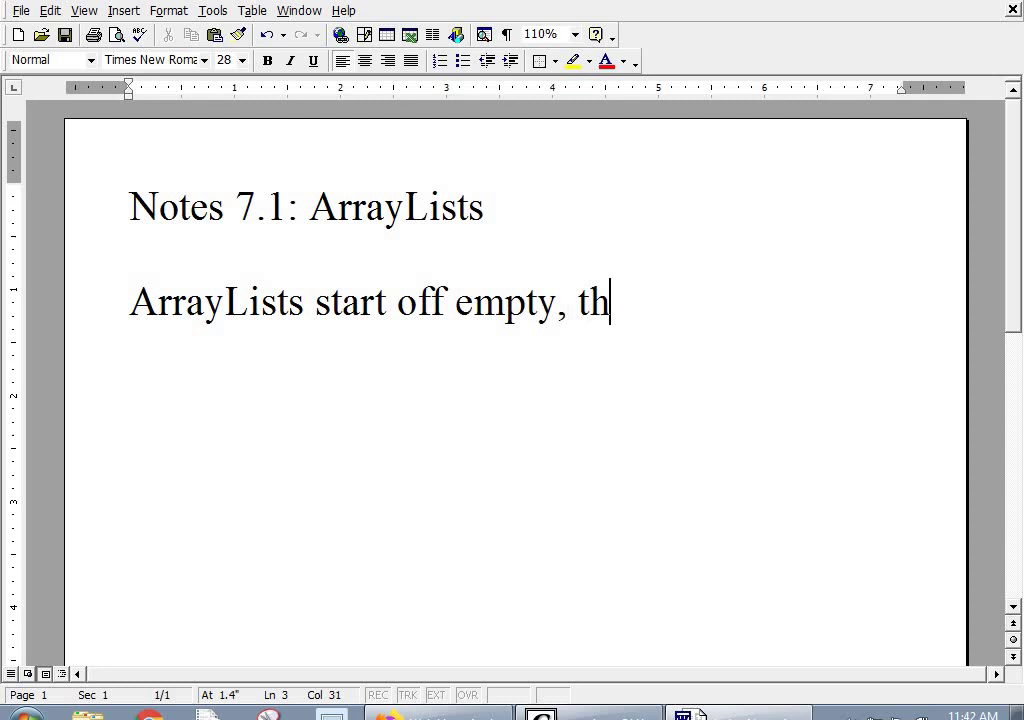
pyautogui.write('en you add items to')
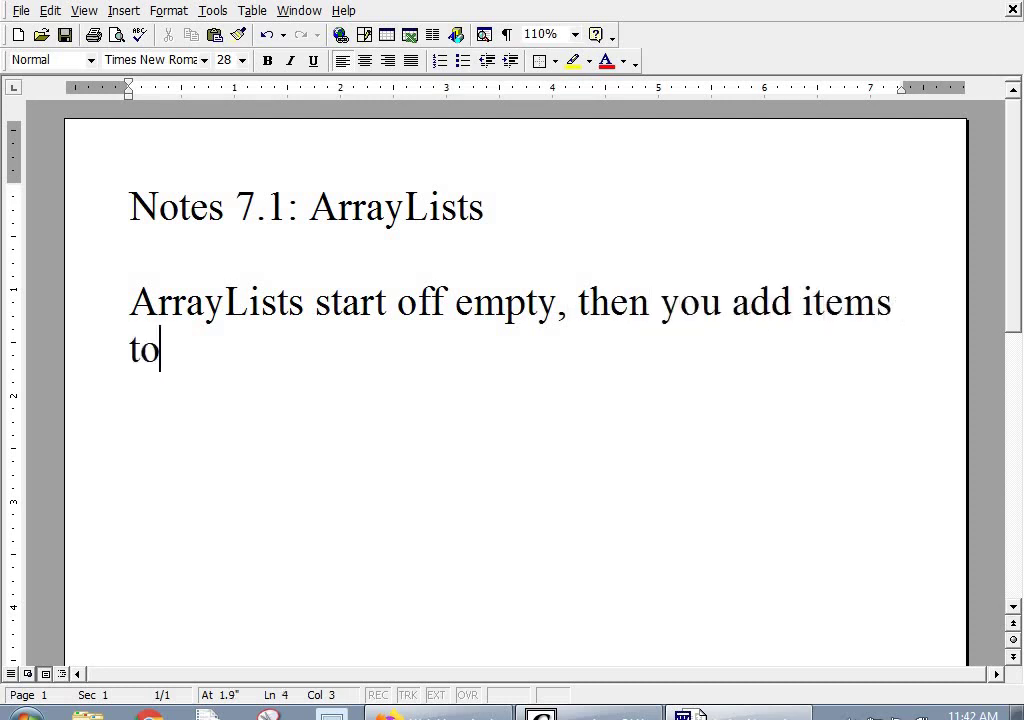
pyautogui.write('it using')
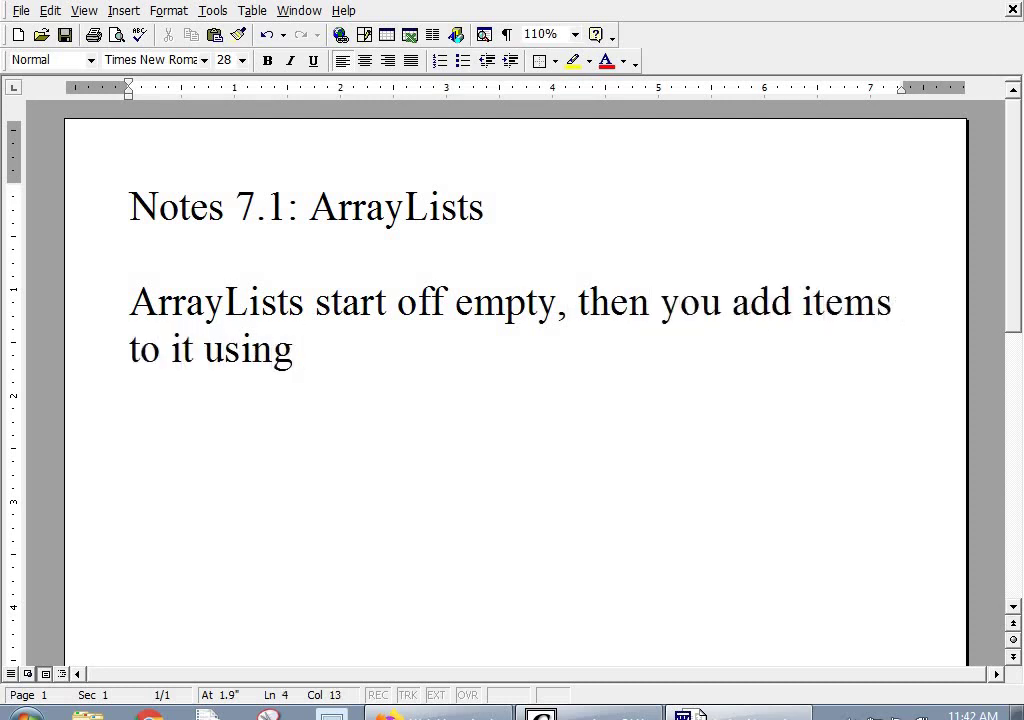
pyautogui.write('the .add(')
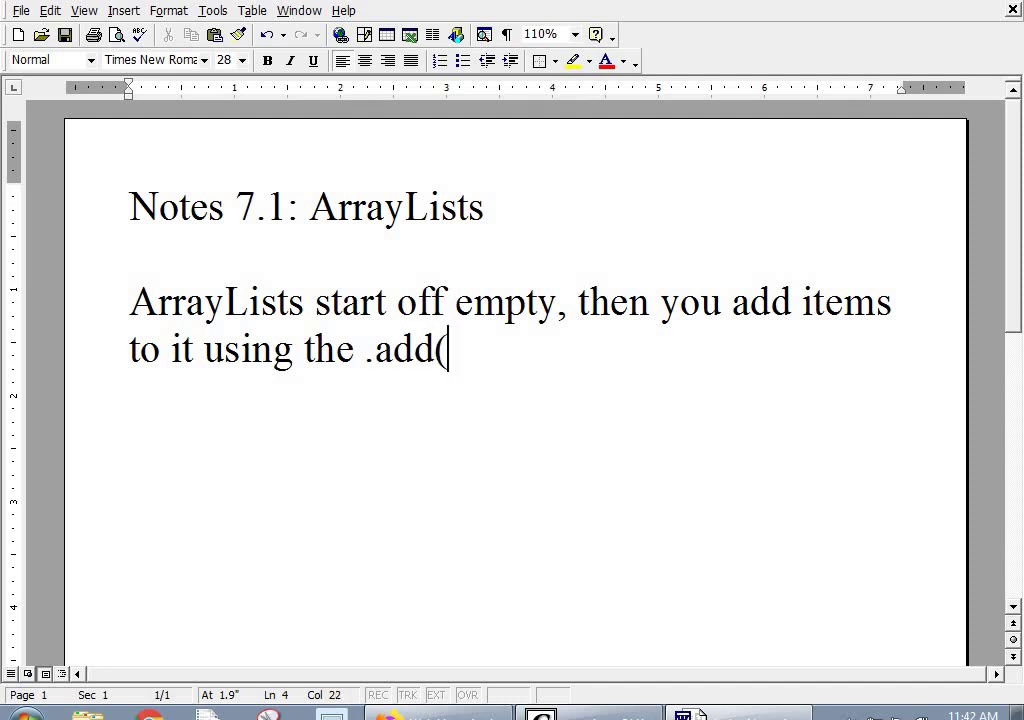
pyautogui.write(') method.')
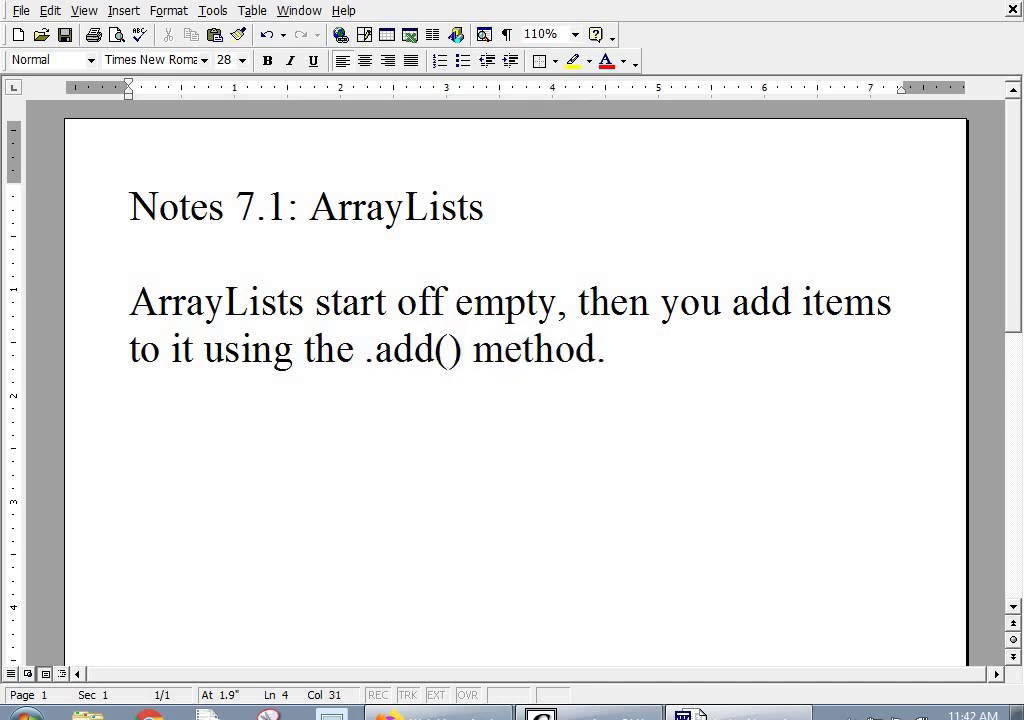
# Note that using an ArrayList requires the line import java.util.ArrayList;
pyautogui.write('To')
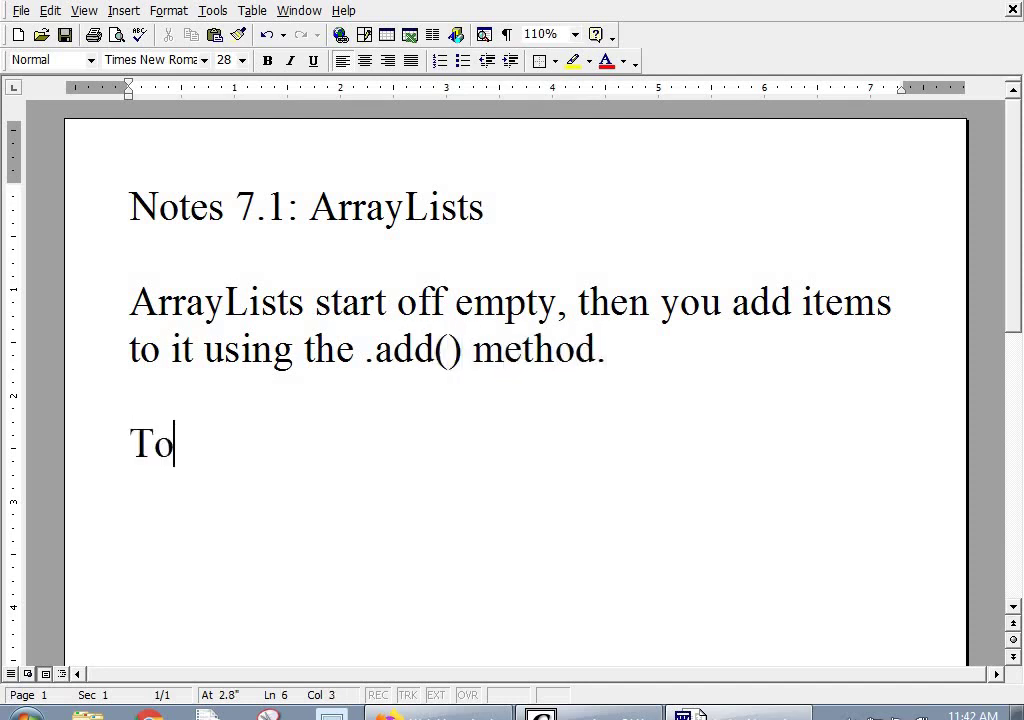
pyautogui.write('use an ArrayList you must')
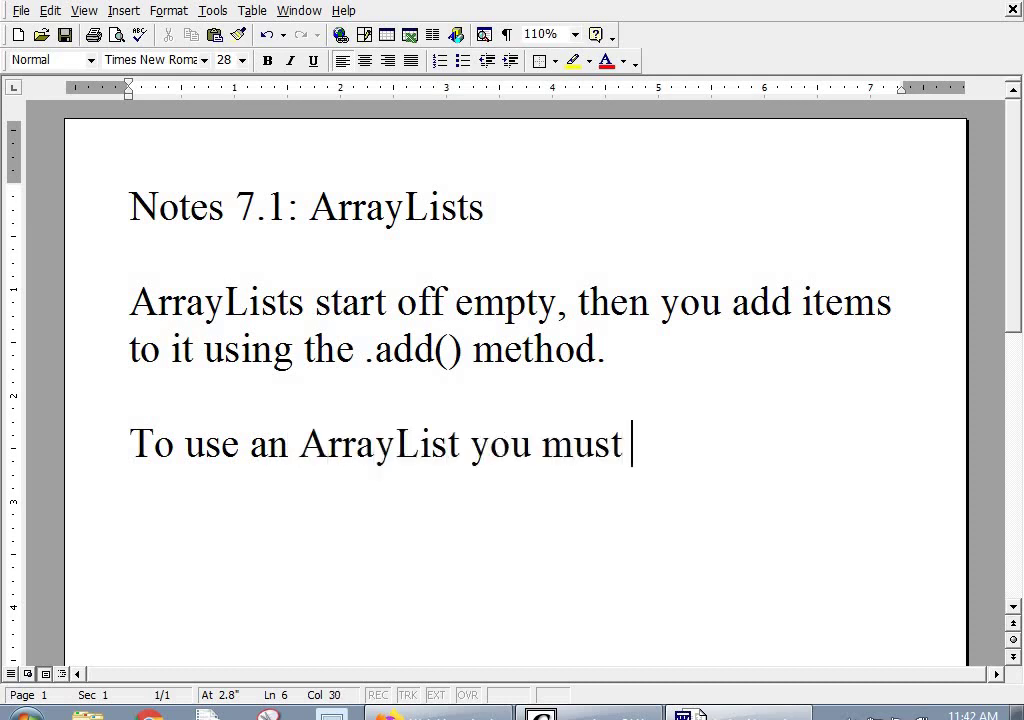
pyautogui.write('include this line:')
pyautogui.write('import java')
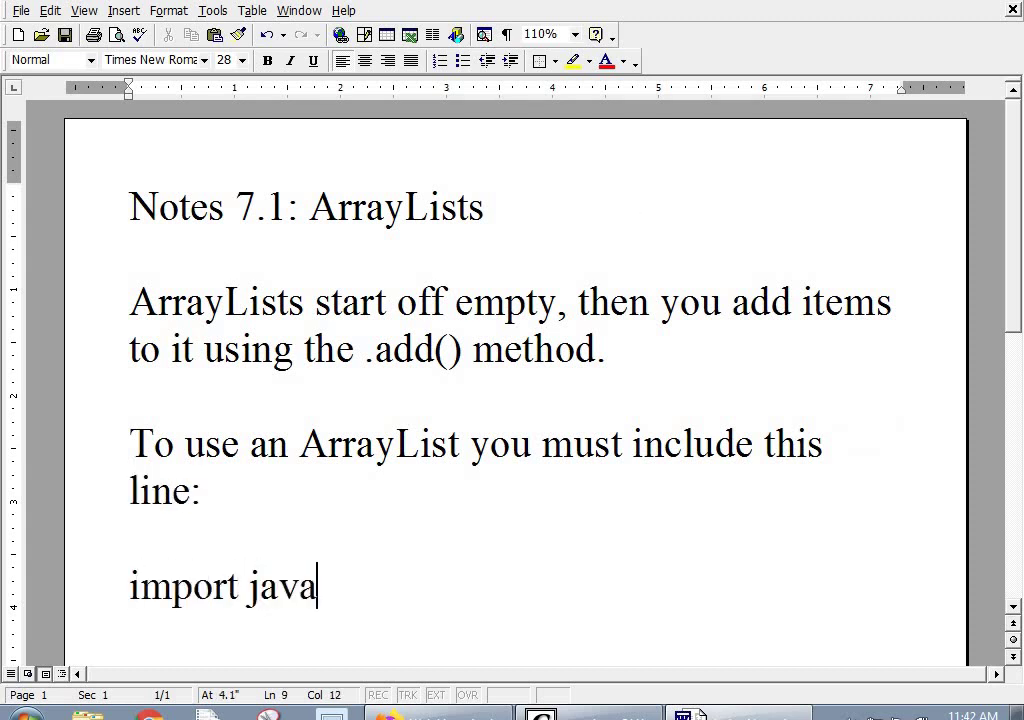
pyautogui.write('.util.ArrayLi')
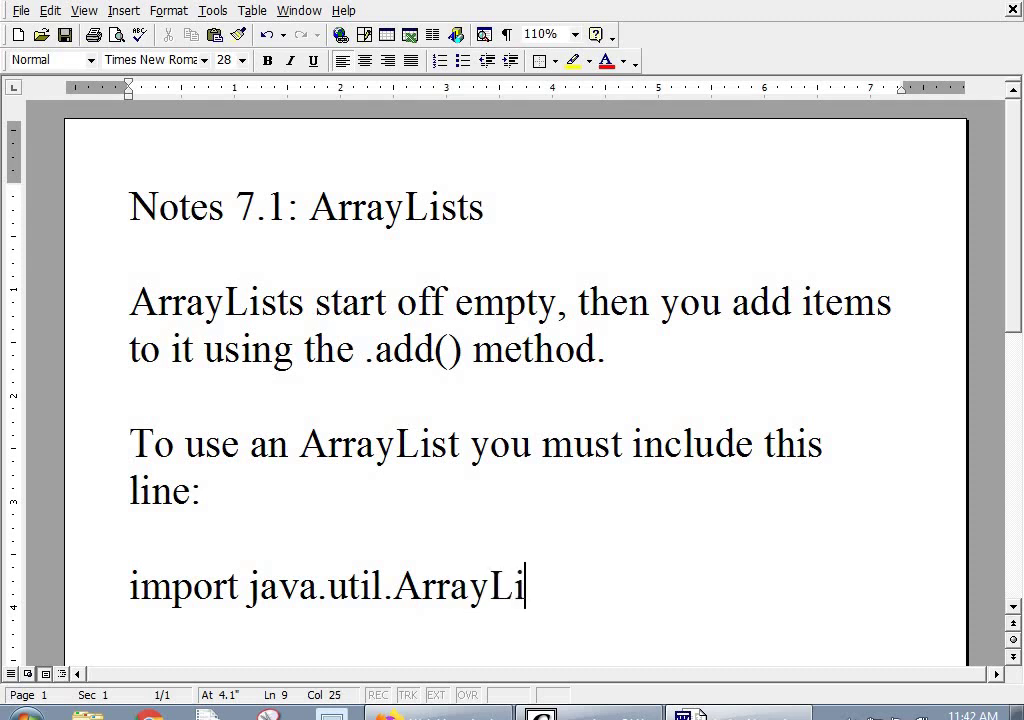
pyautogui.write('st;')
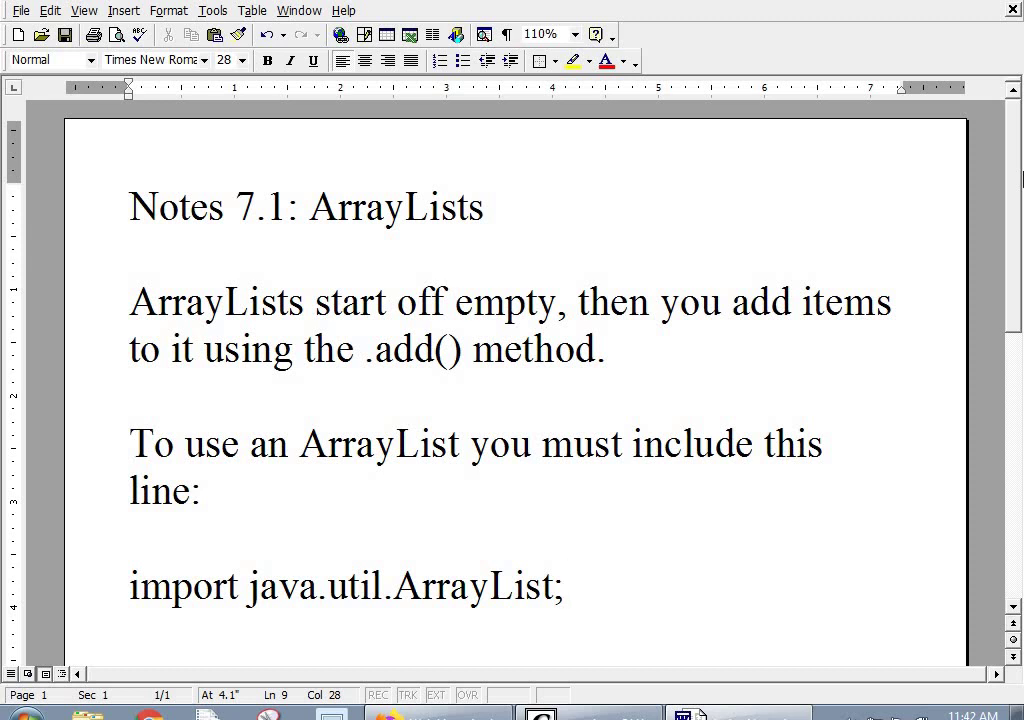
# Switch from the Word notes to the notes.java window in jGRASP
pyautogui.click(564, 586)
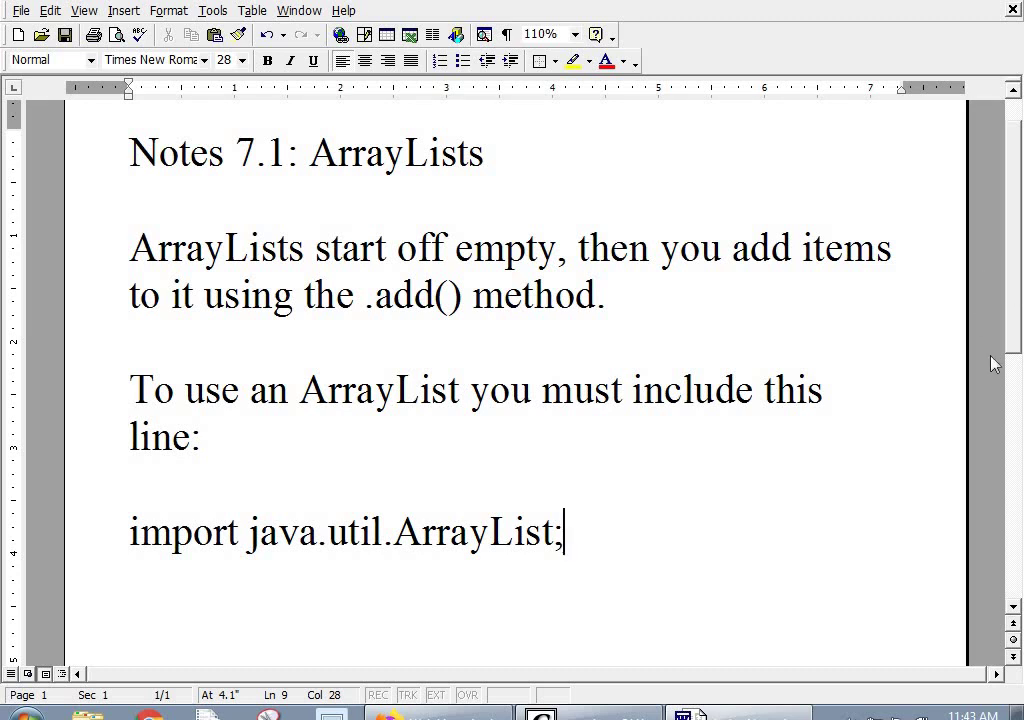
pyautogui.moveTo(672, 705)
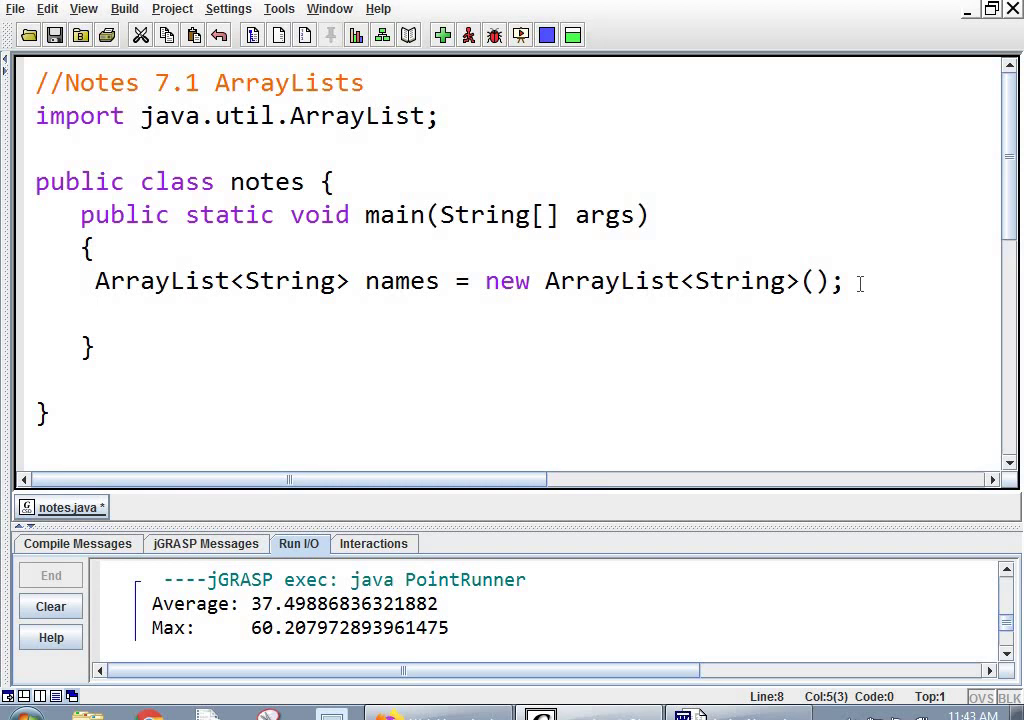
pyautogui.click(287, 281)
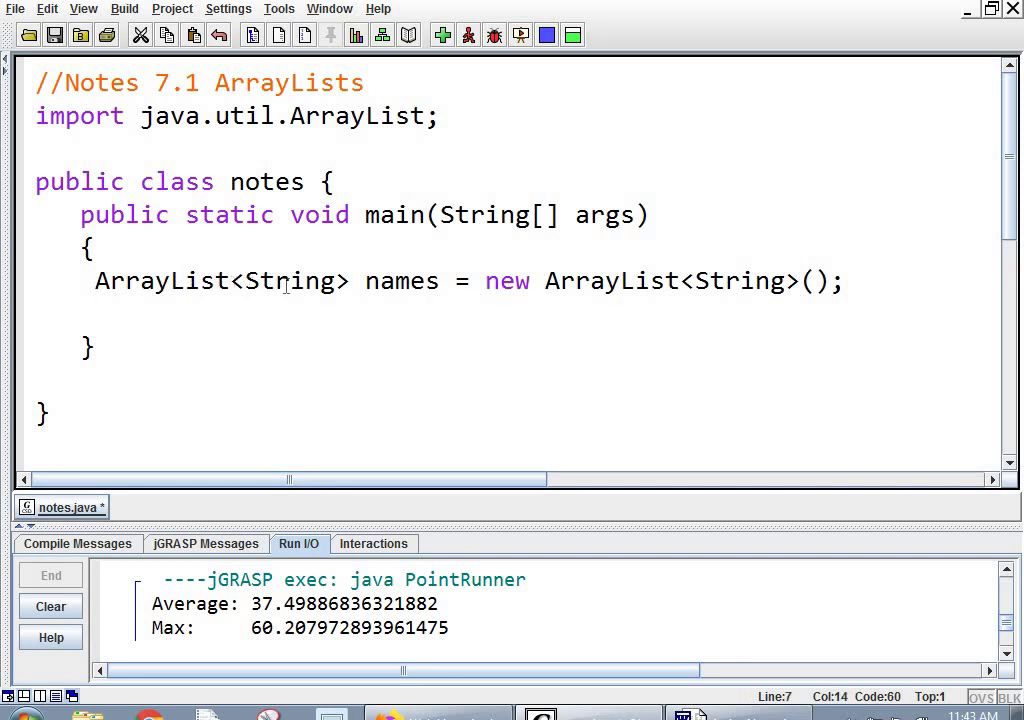
pyautogui.doubleClick(293, 281)
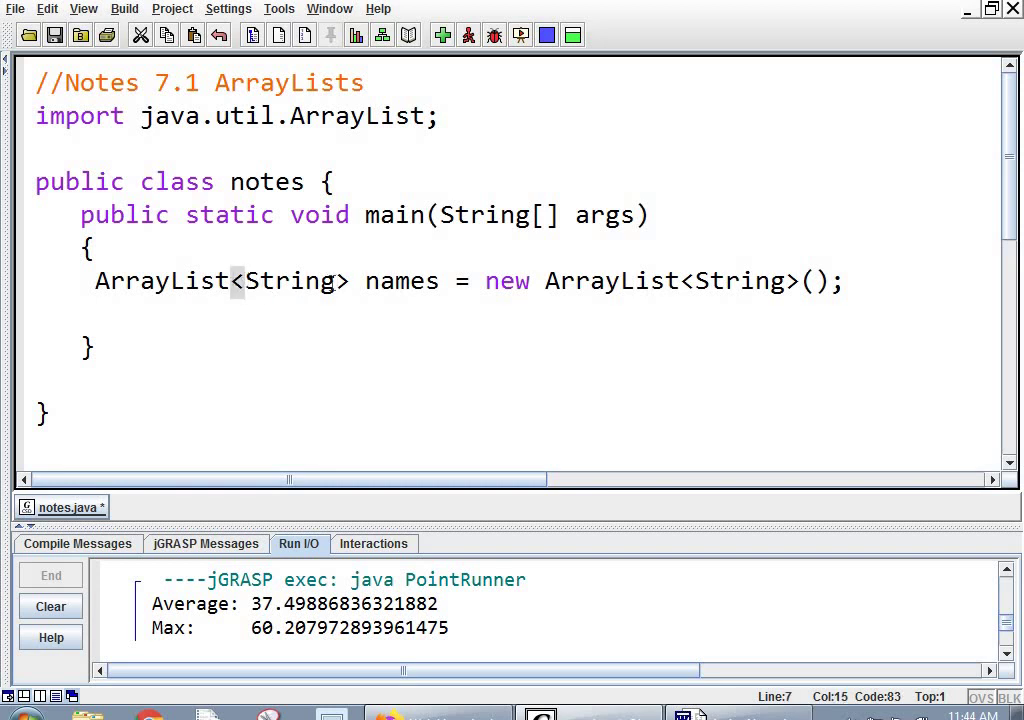
pyautogui.doubleClick(290, 281)
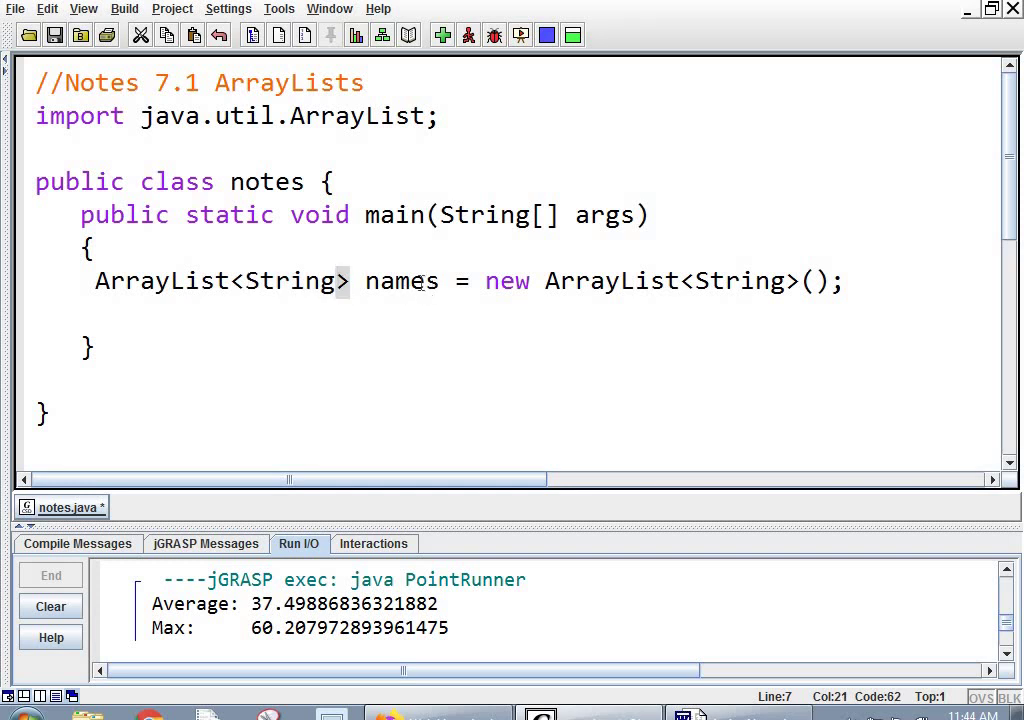
pyautogui.doubleClick(401, 281)
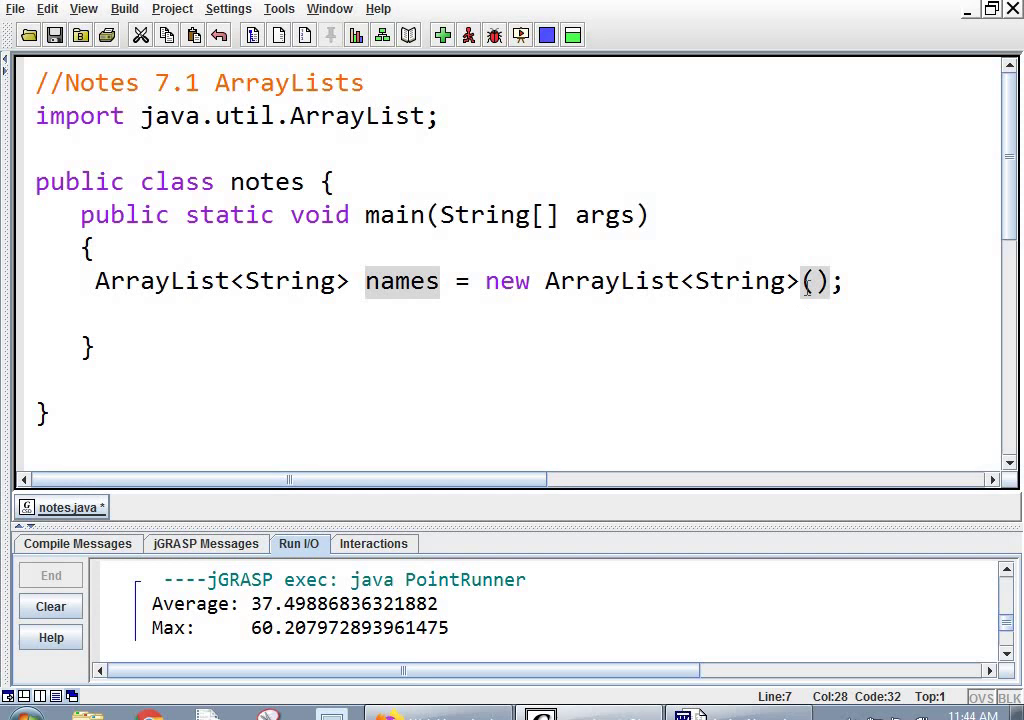
pyautogui.moveTo(854, 333)
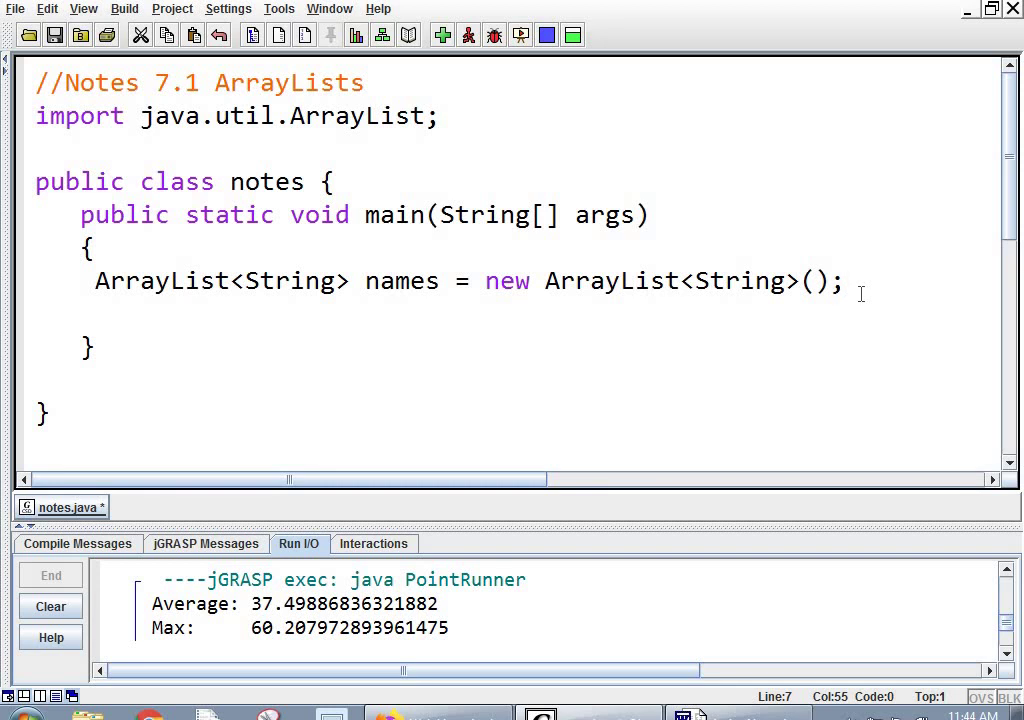
# Add names.add("hays"); and System.out.println(names); to main
pyautogui.write('n')
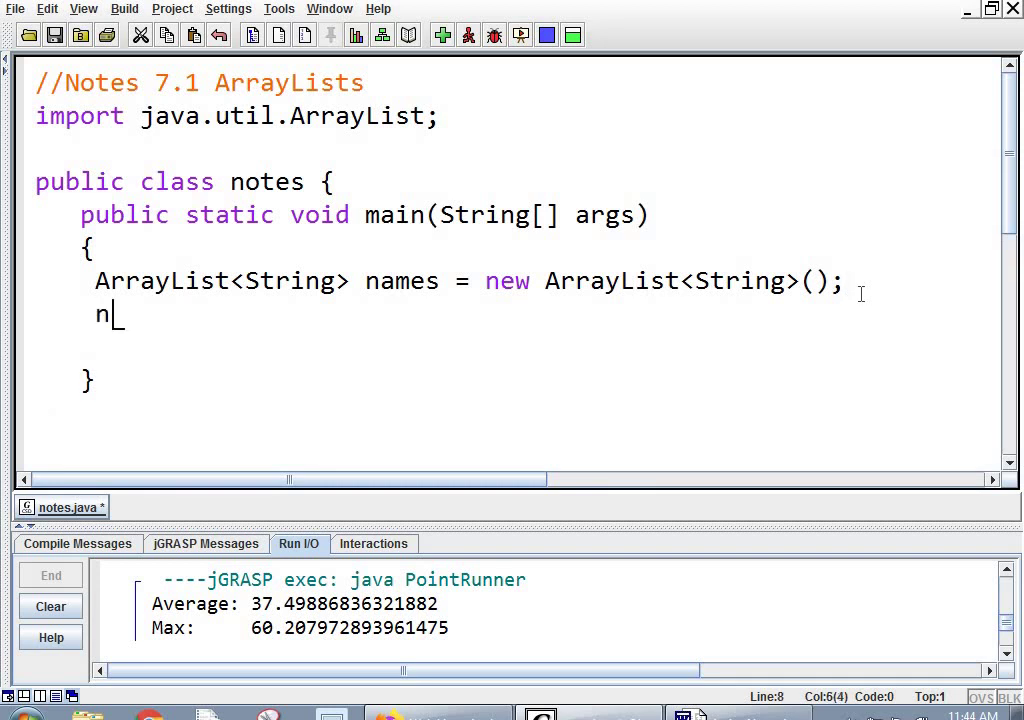
pyautogui.write('ames.add(')
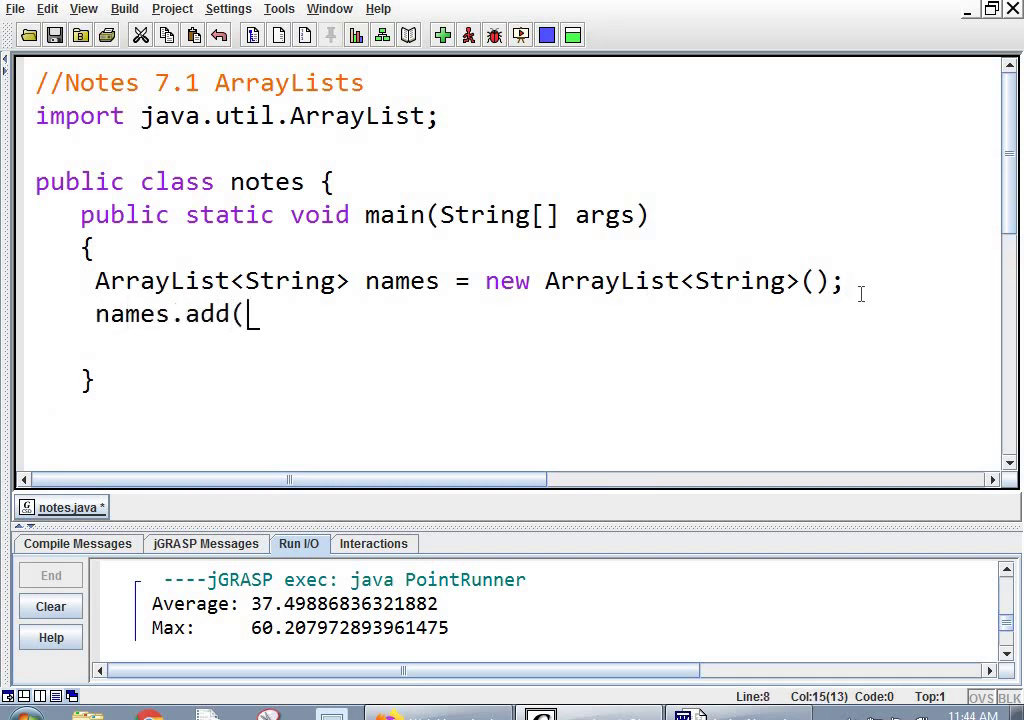
pyautogui.write('"hays");')
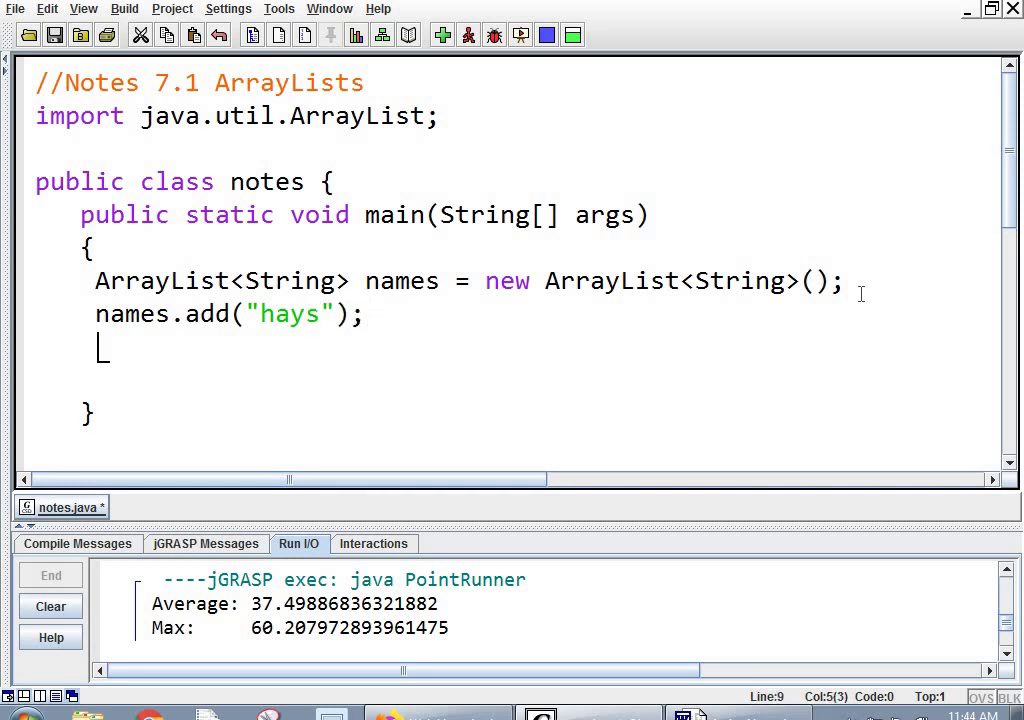
pyautogui.write('System.out.println')
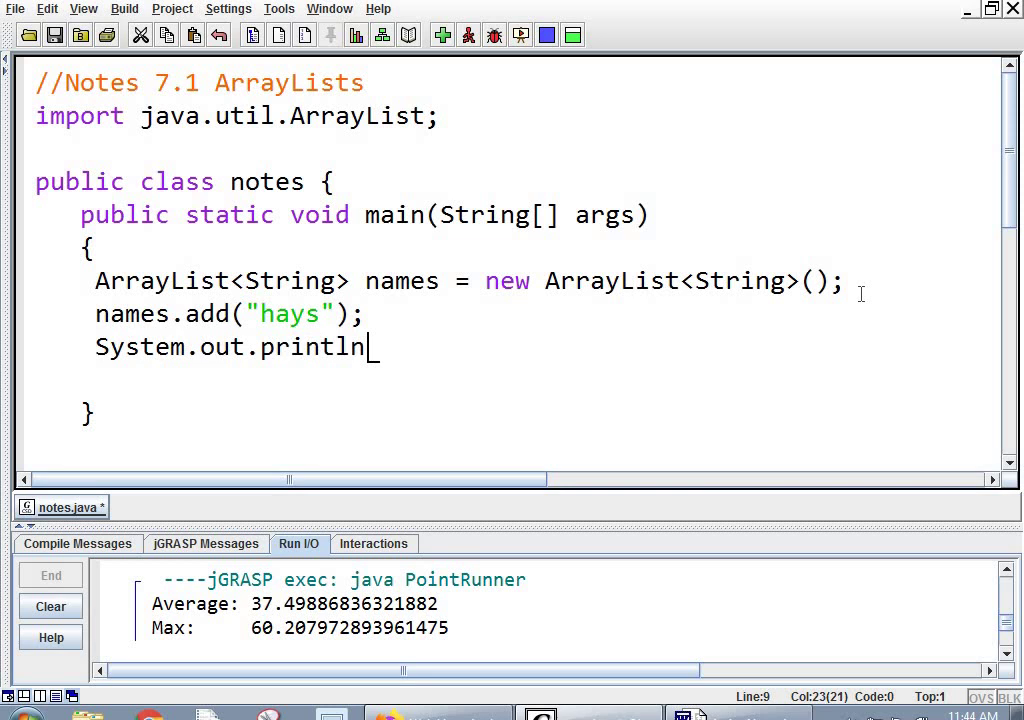
pyautogui.write('(names);')
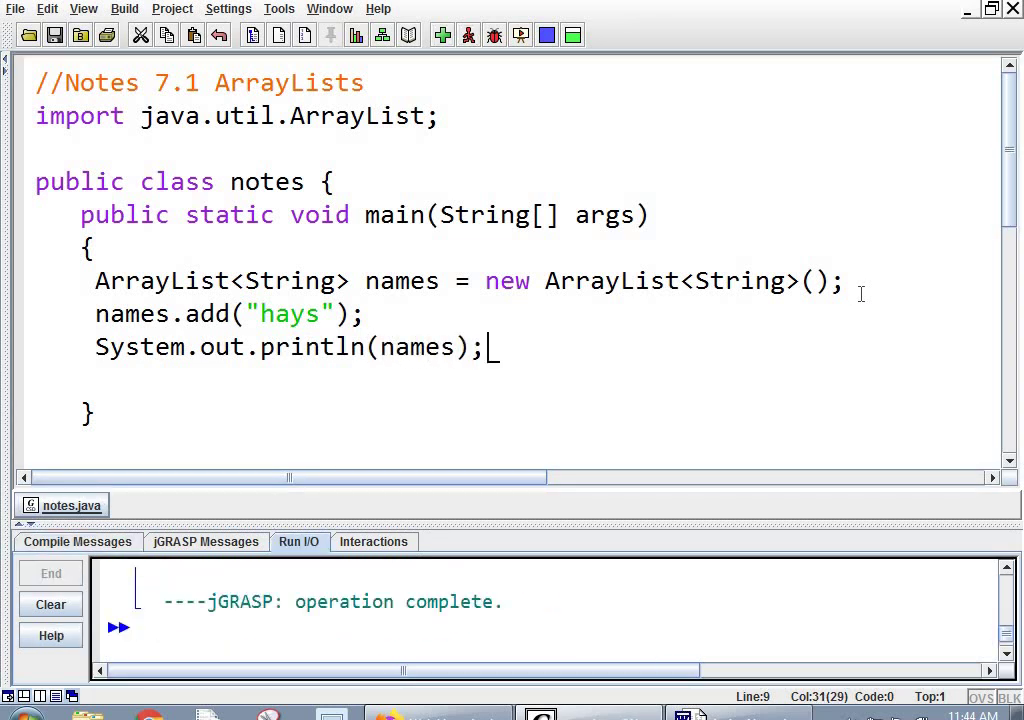
pyautogui.moveTo(718, 608)
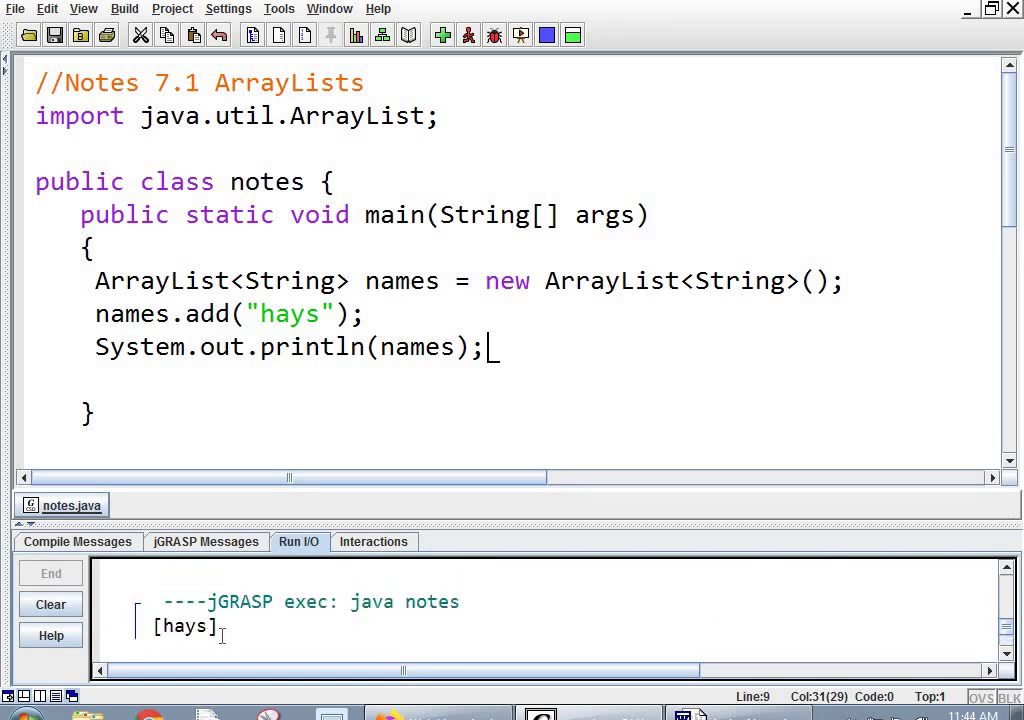
pyautogui.moveTo(330, 637)
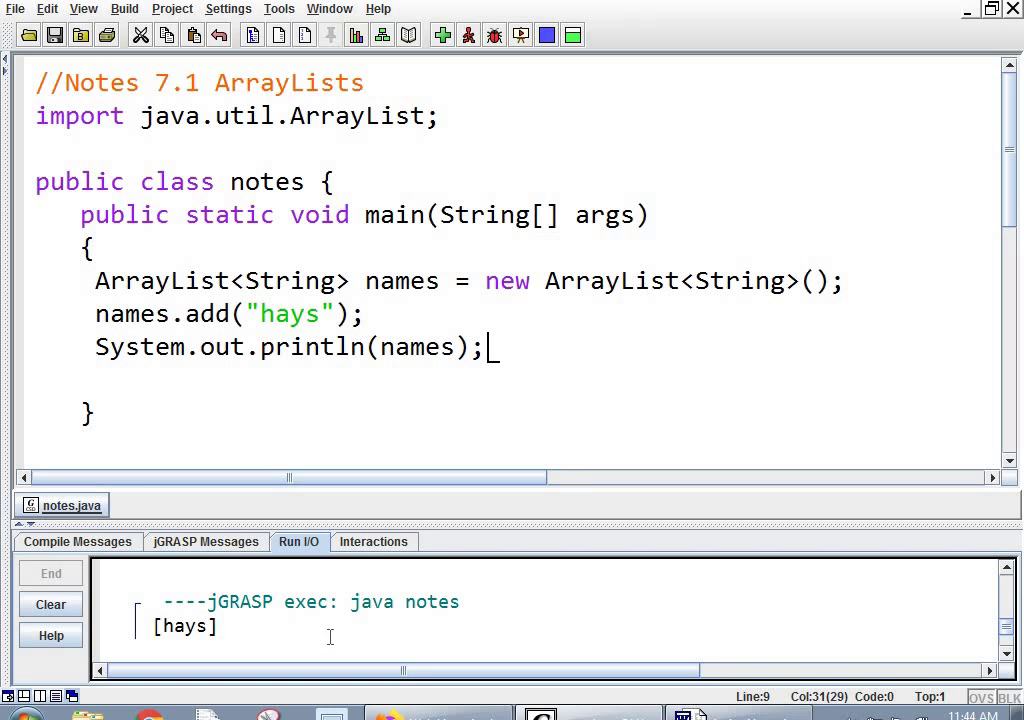
pyautogui.moveTo(449, 582)
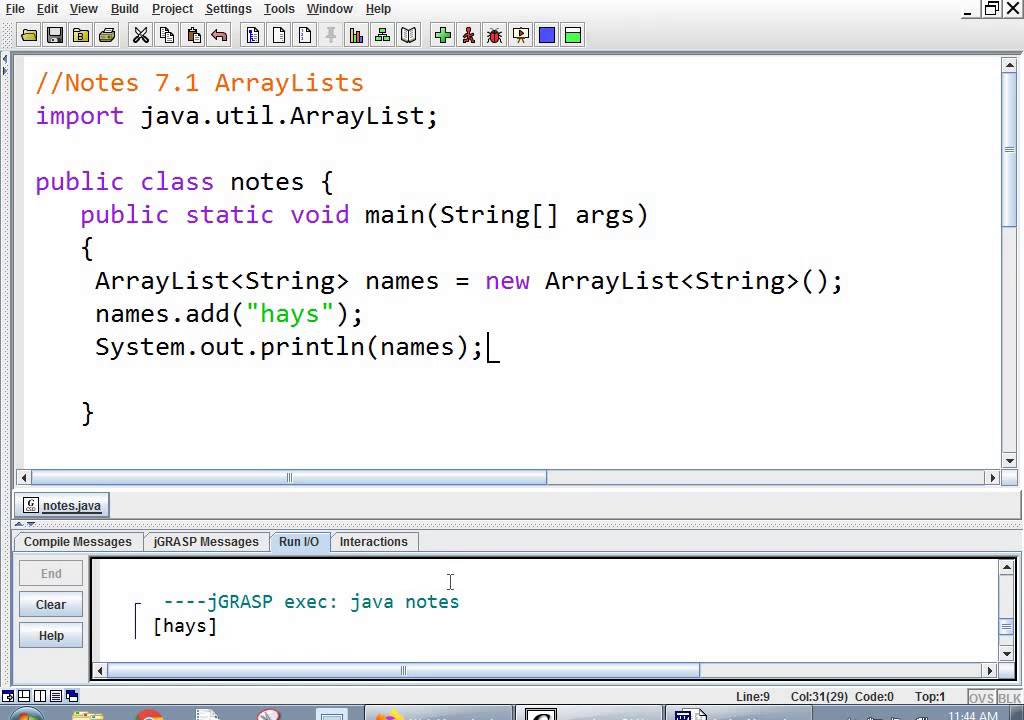
pyautogui.moveTo(495, 575)
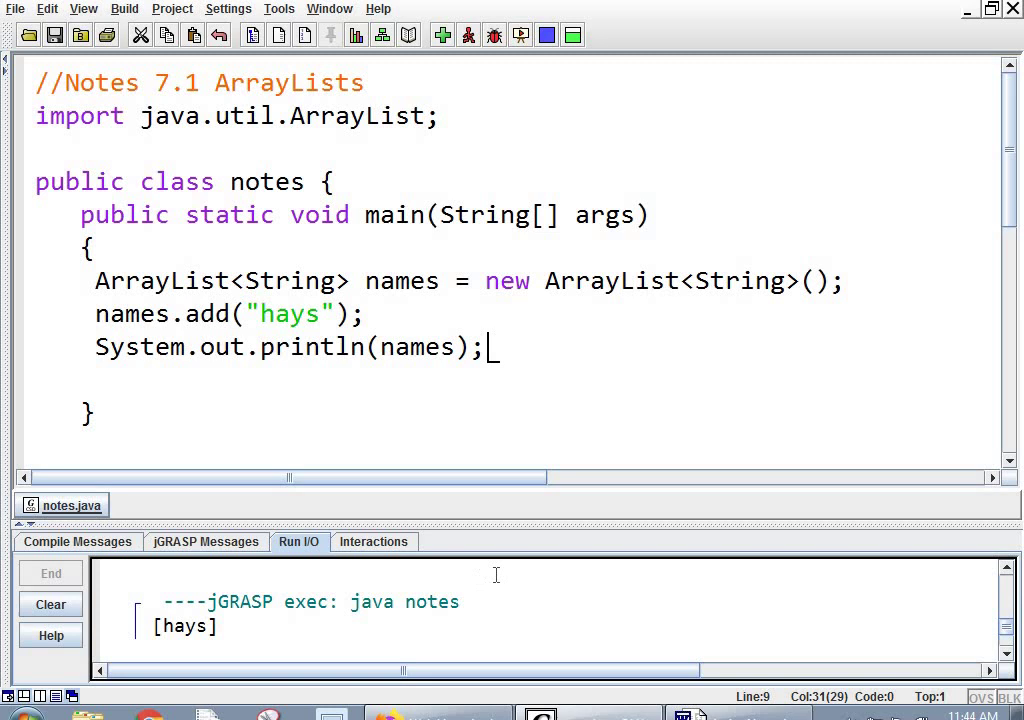
pyautogui.moveTo(530, 344)
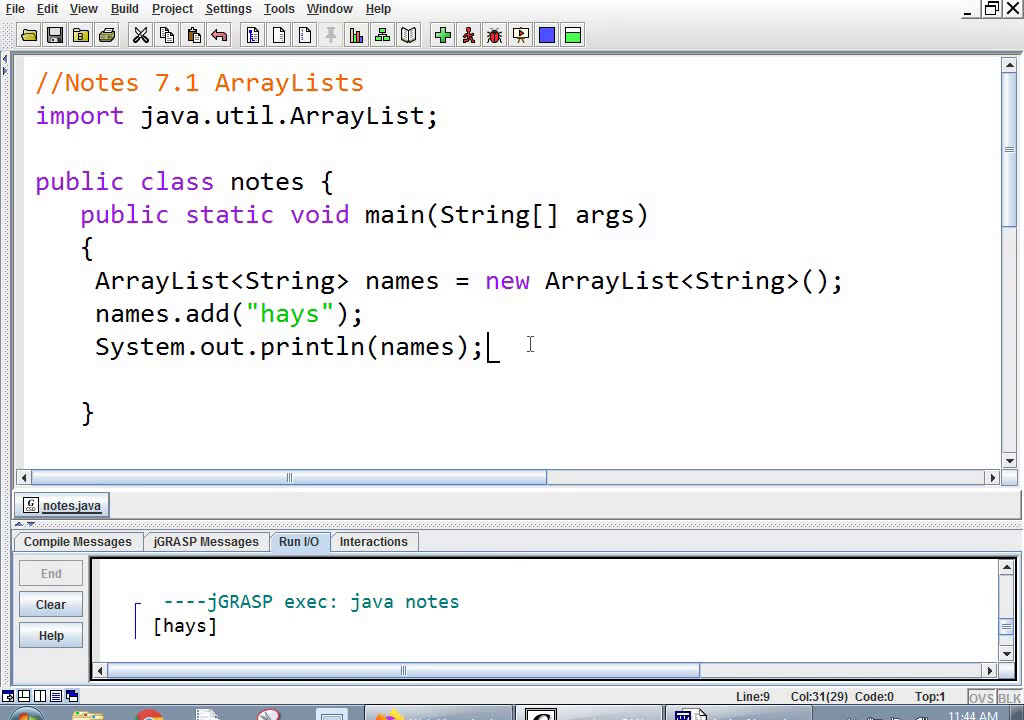
pyautogui.moveTo(460, 360)
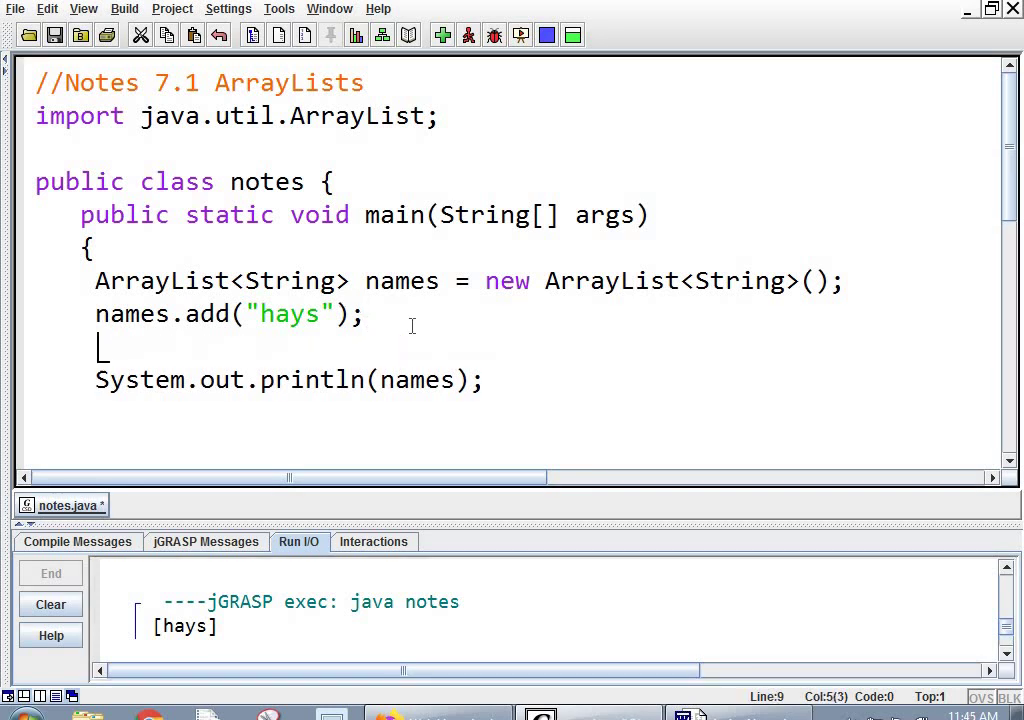
# Add names.add("frankie"); and a System.out.println(names.size()); line
pyautogui.write('names.add("')
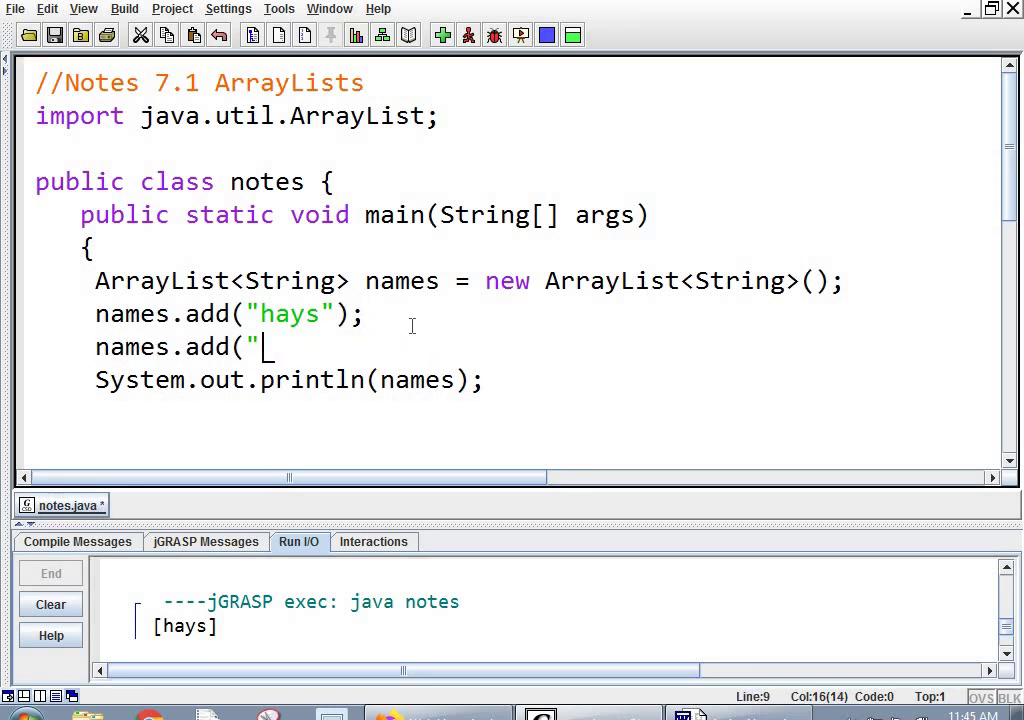
pyautogui.write('frankie");')
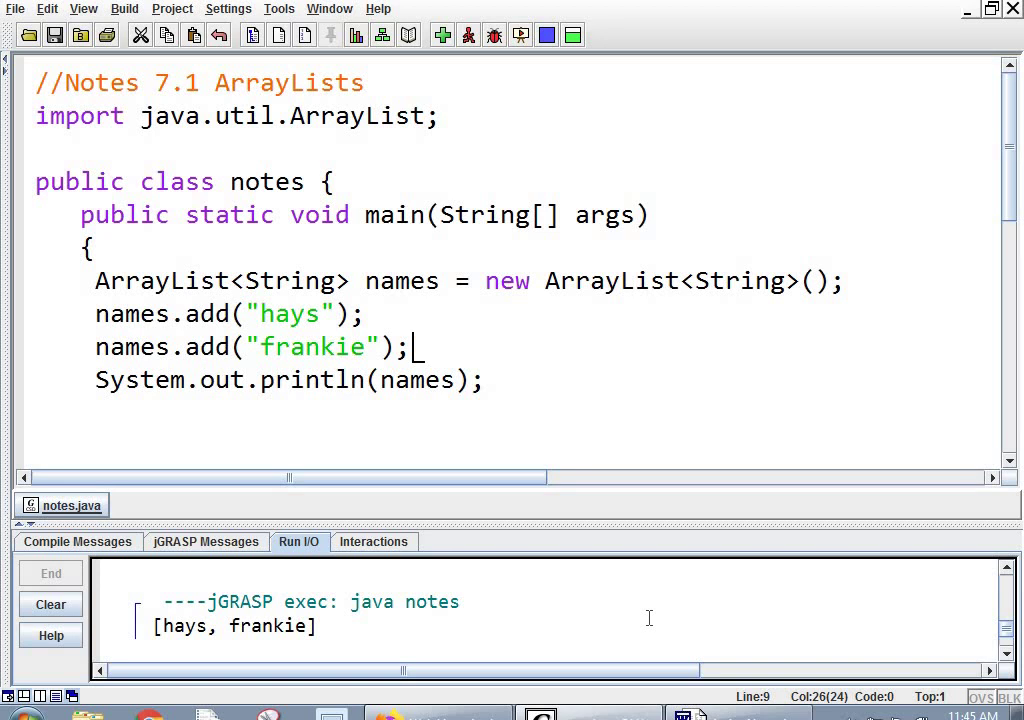
pyautogui.moveTo(537, 391)
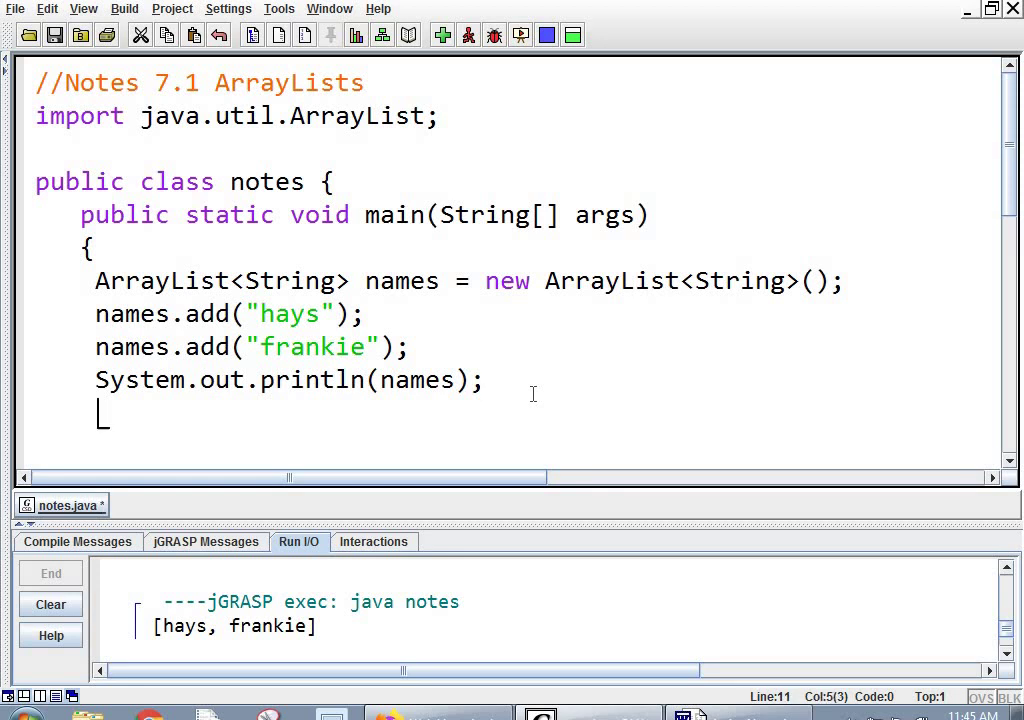
pyautogui.write('System.out')
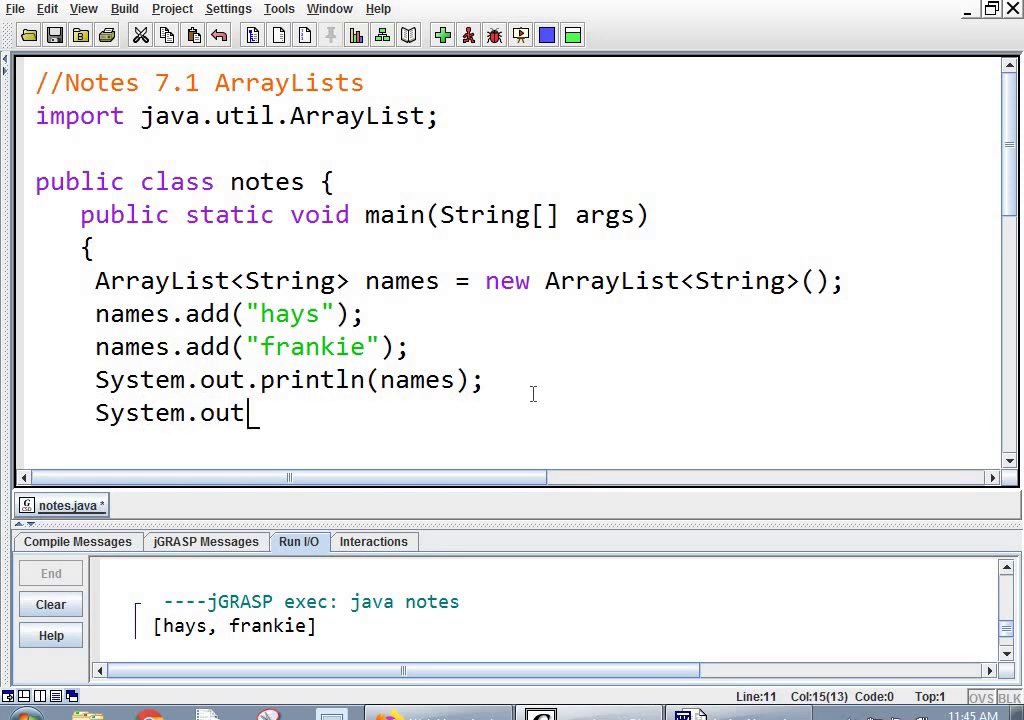
pyautogui.write('.println(')
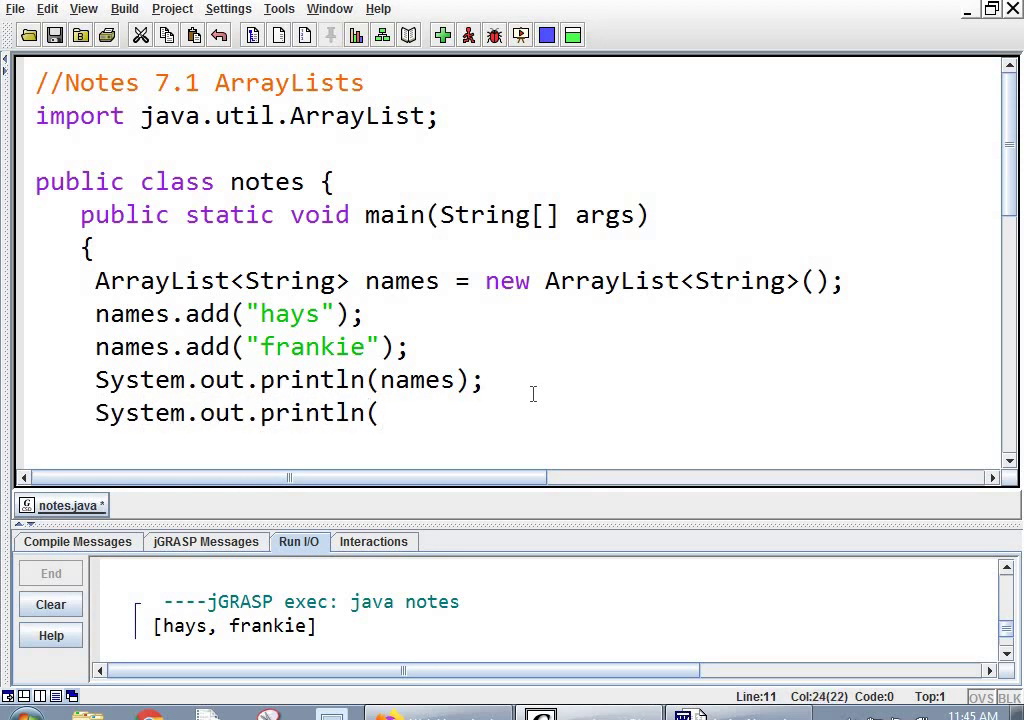
pyautogui.write('names')
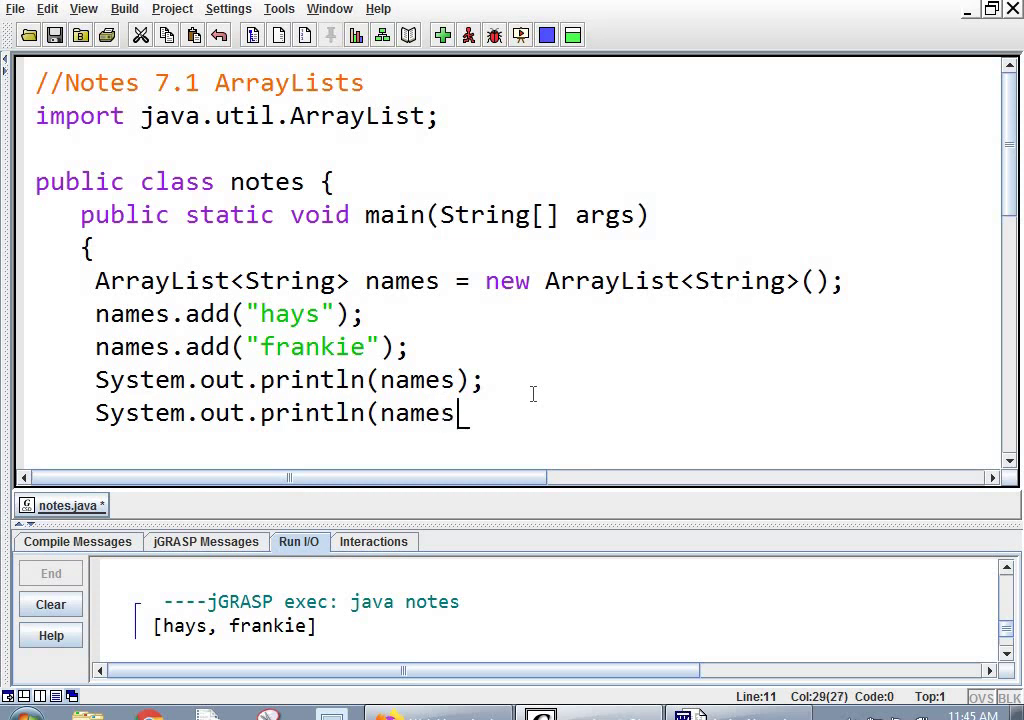
pyautogui.write('.')
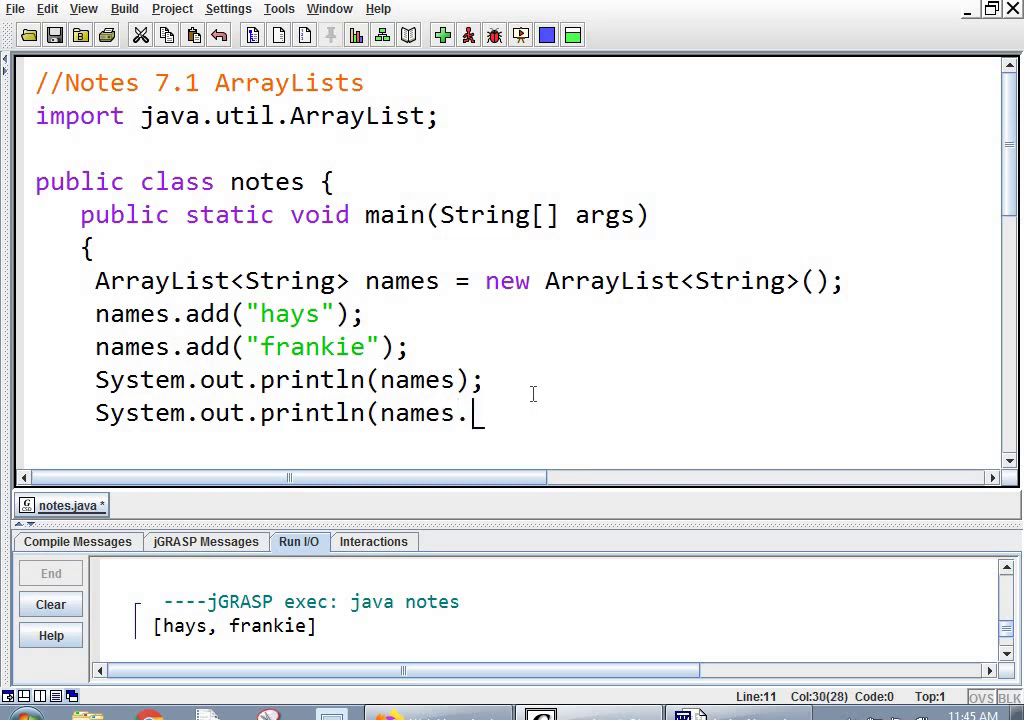
pyautogui.write('size());')
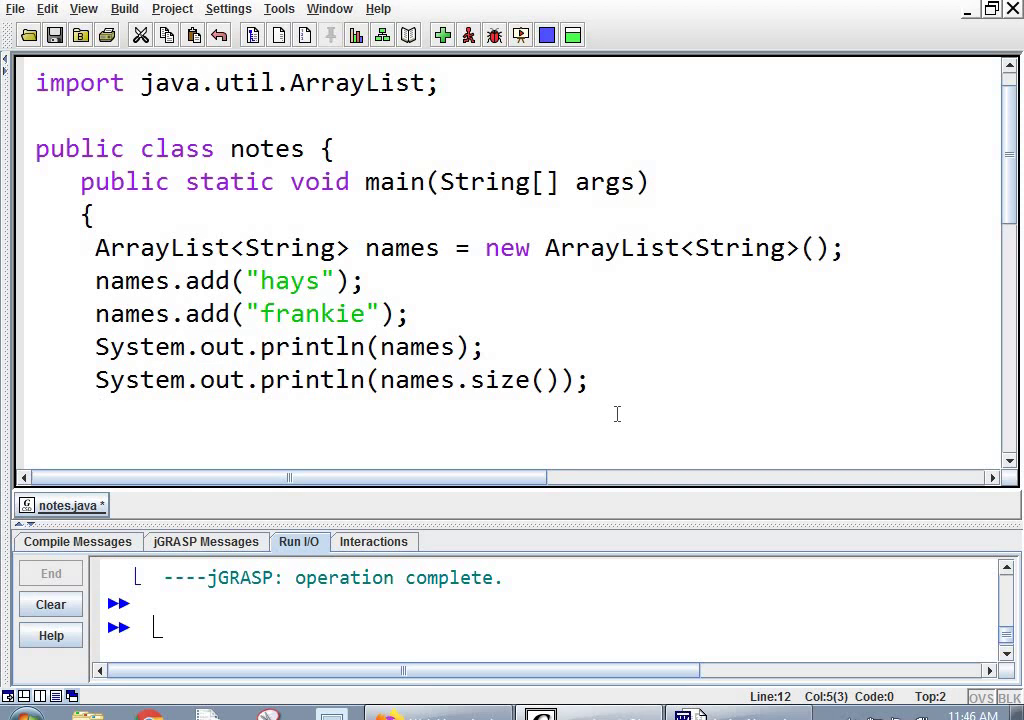
# Print the first item with names.get(0) and the last with names.get(names.size()-1)
pyautogui.write('System.ou')
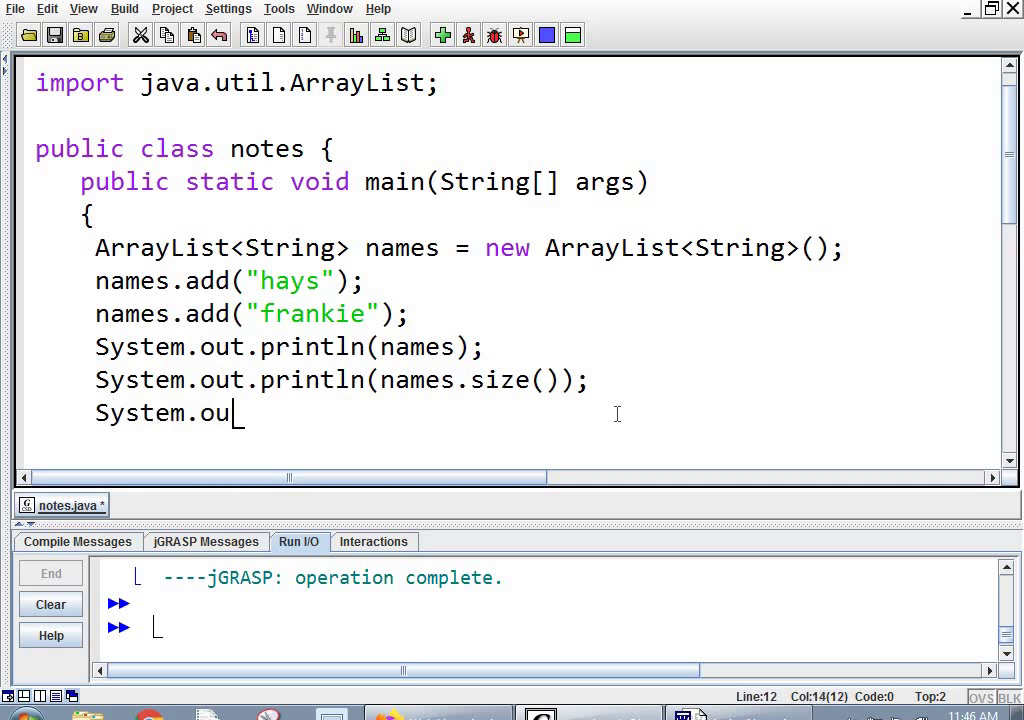
pyautogui.write('t.prin')
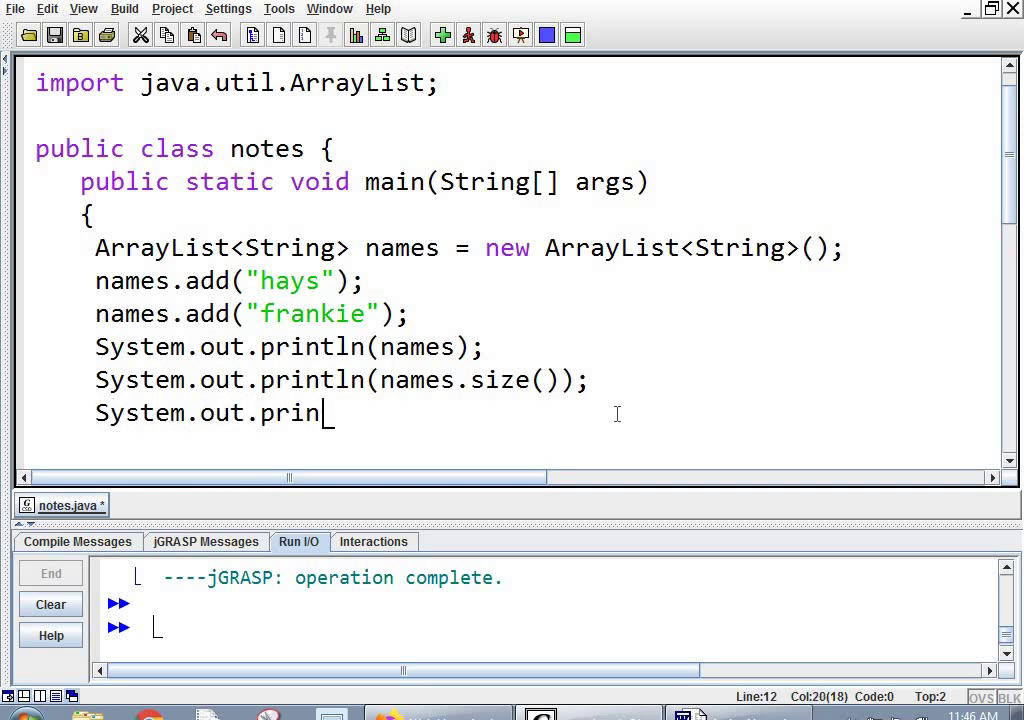
pyautogui.write('tln(nam')
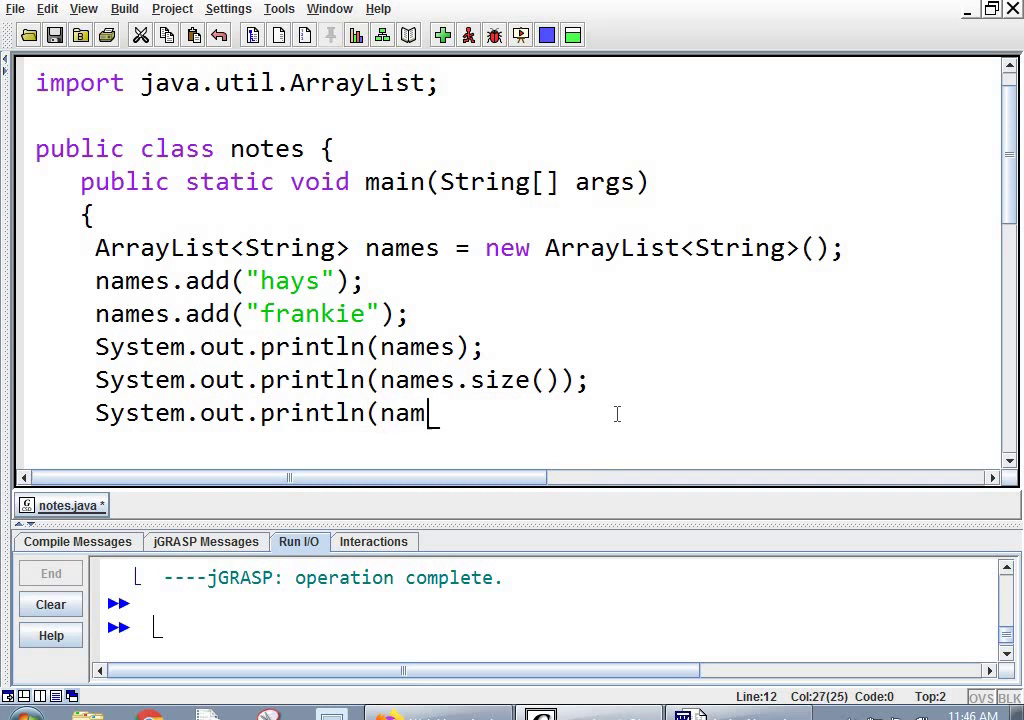
pyautogui.write('es.get(0)')
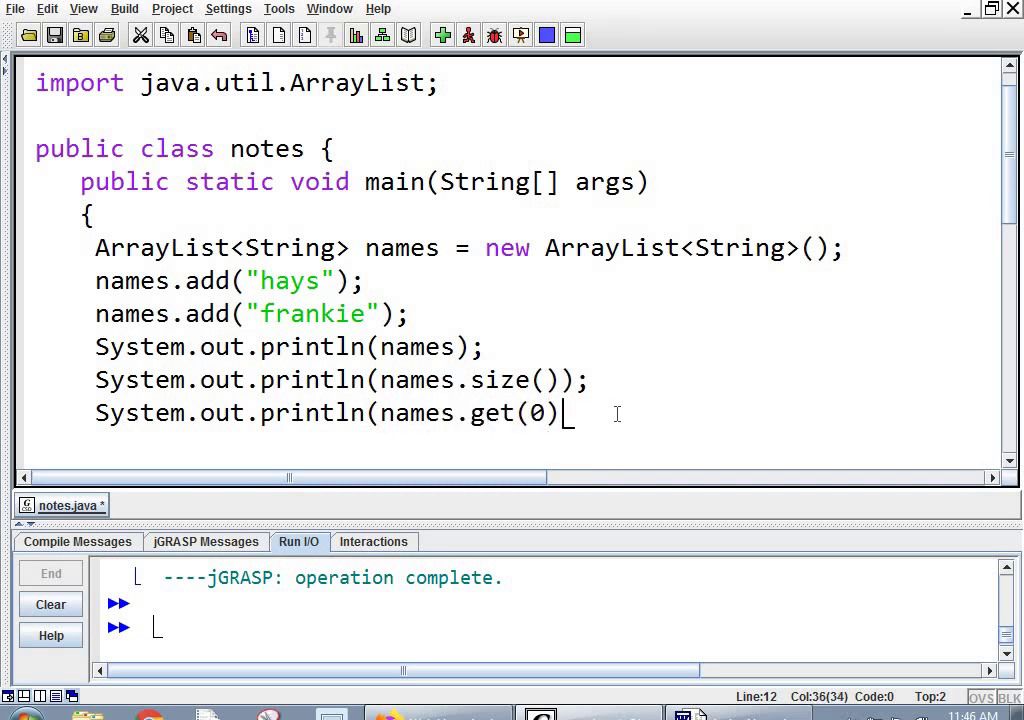
pyautogui.write(';')
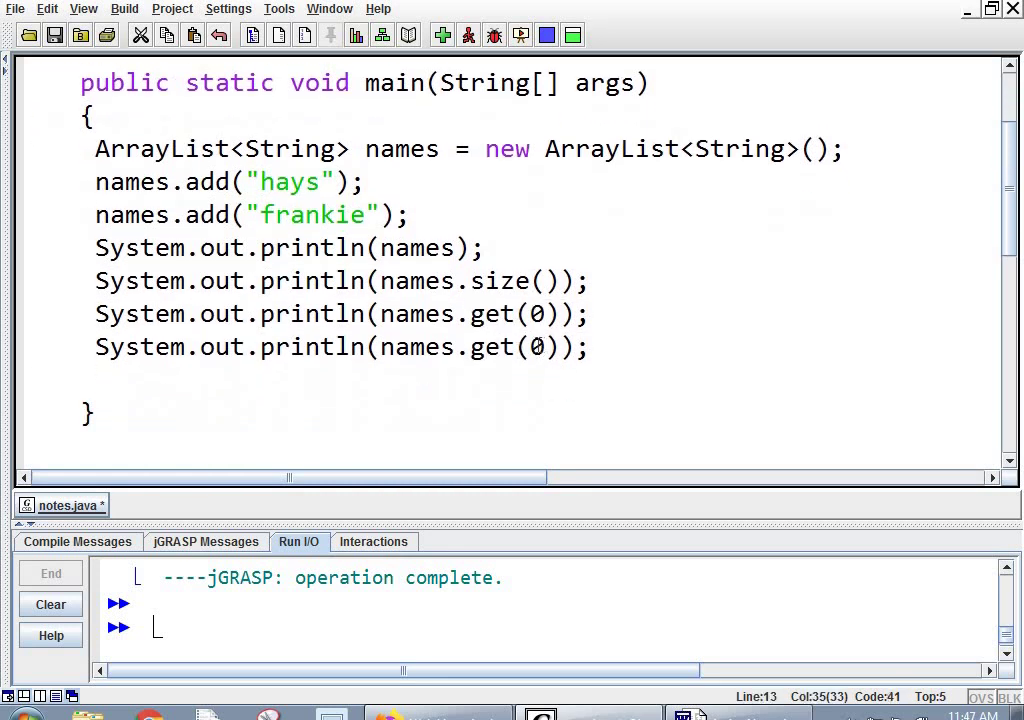
pyautogui.write('names.s')
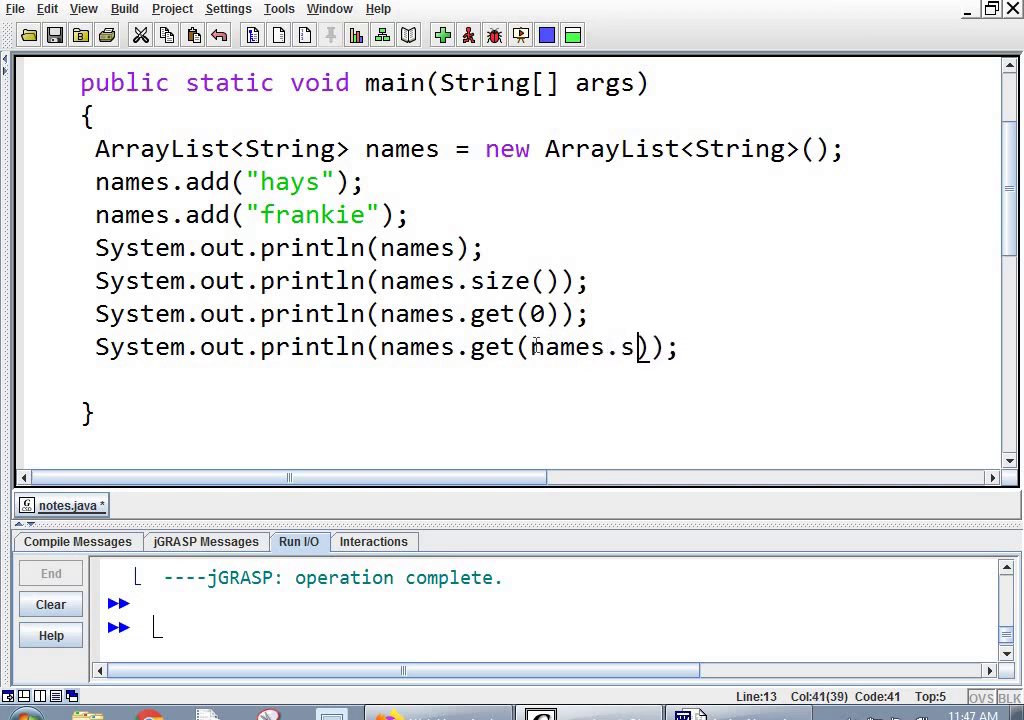
pyautogui.write('ize()')
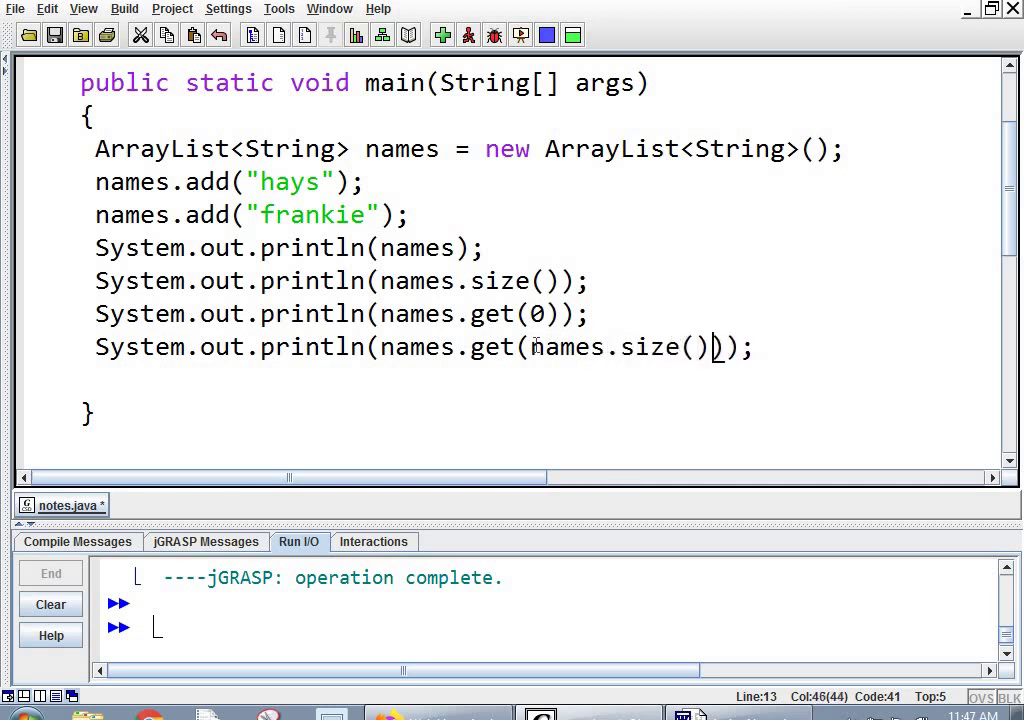
pyautogui.write('-1')
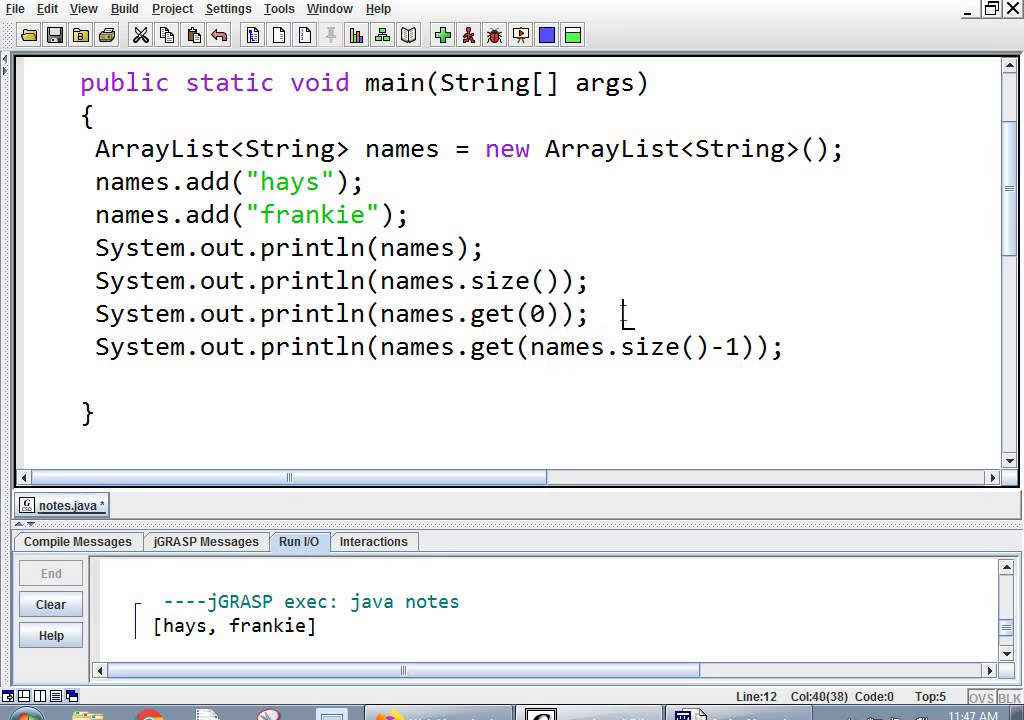
# Comment the two print lines with //first item and //last item
pyautogui.write('//')
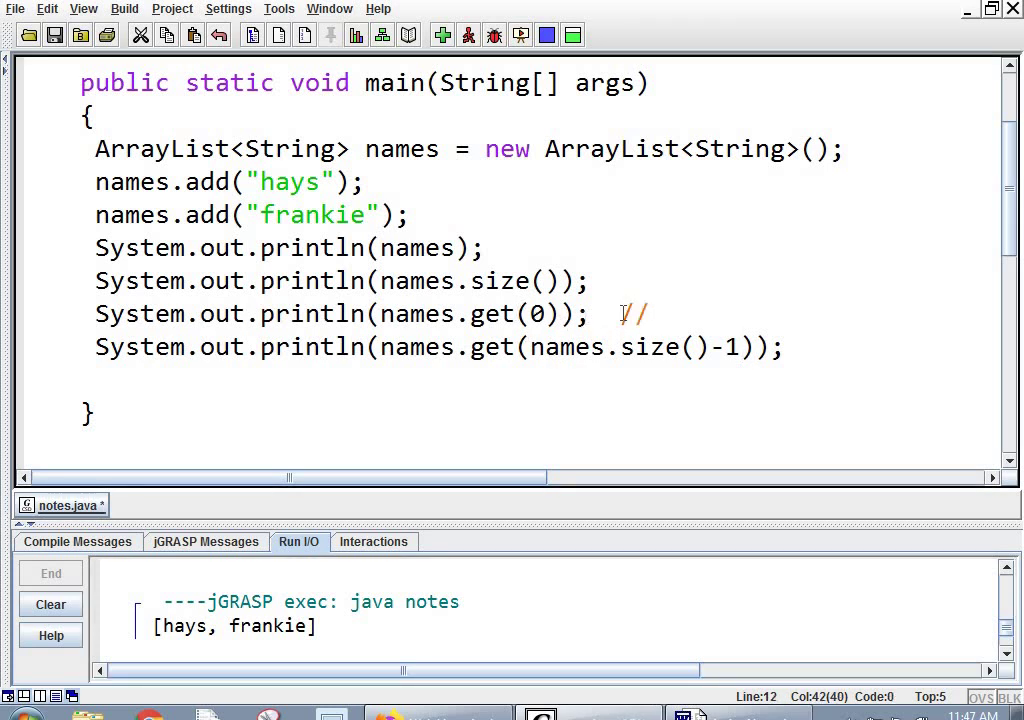
pyautogui.write('first item')
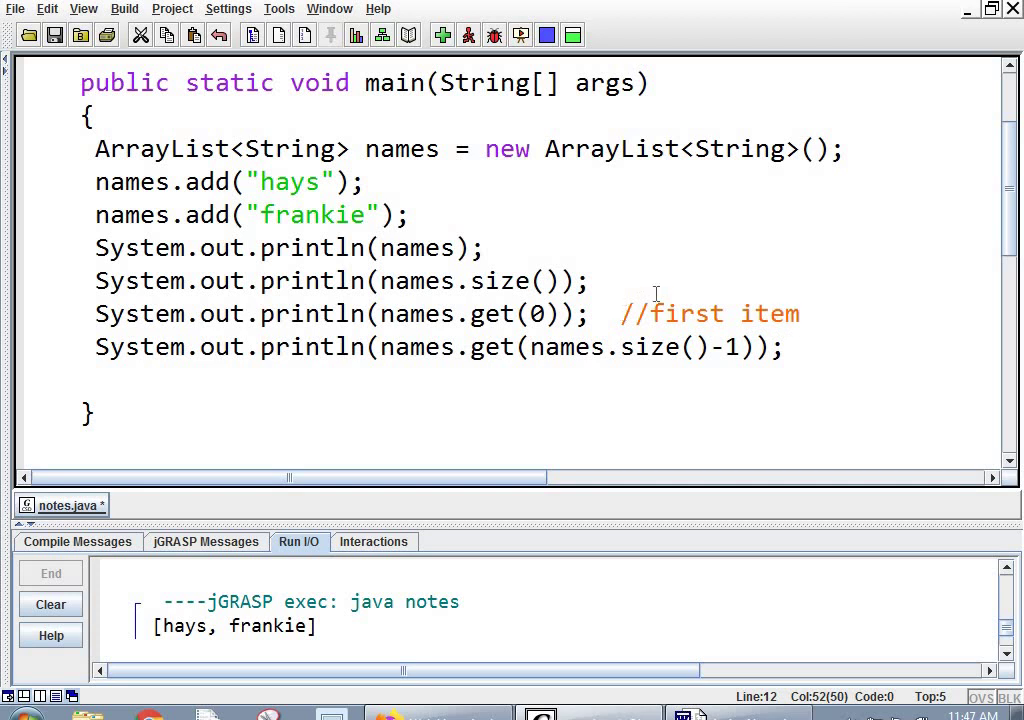
pyautogui.click(843, 346)
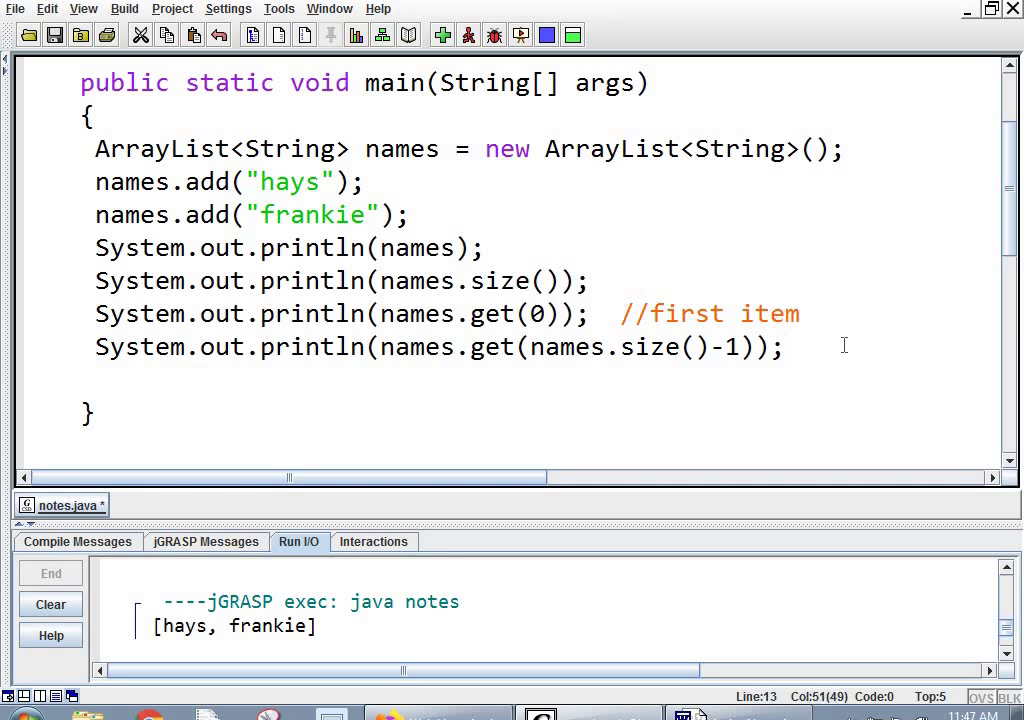
pyautogui.write('//last item')
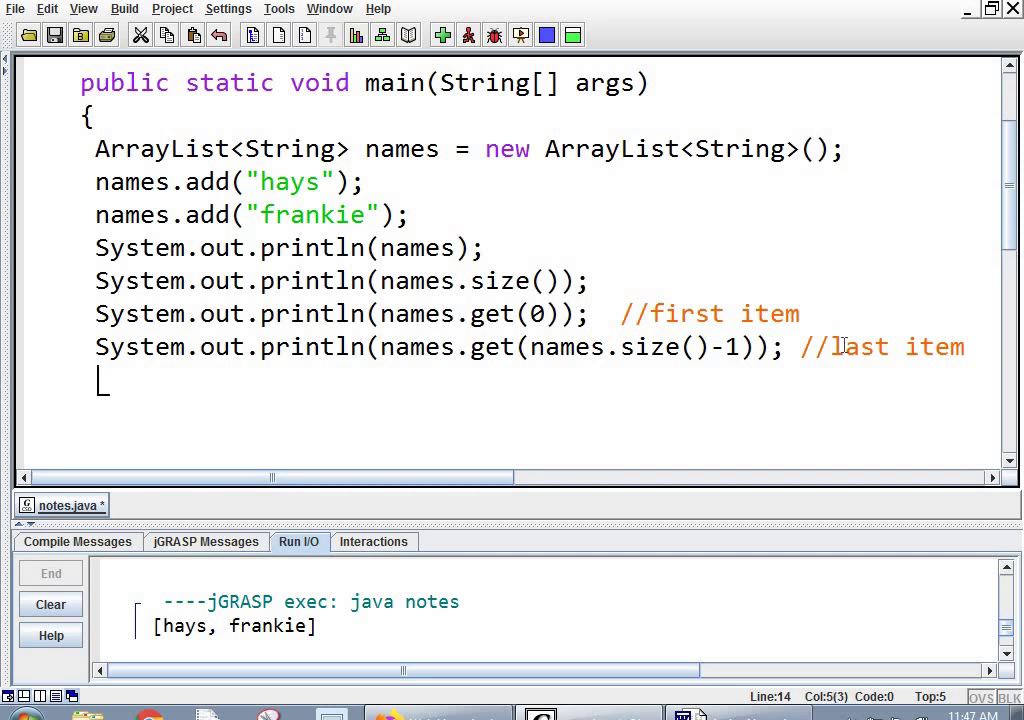
# Write a for loop over i < names.size() printing names.get(i)+" " for each name
pyautogui.write('f')
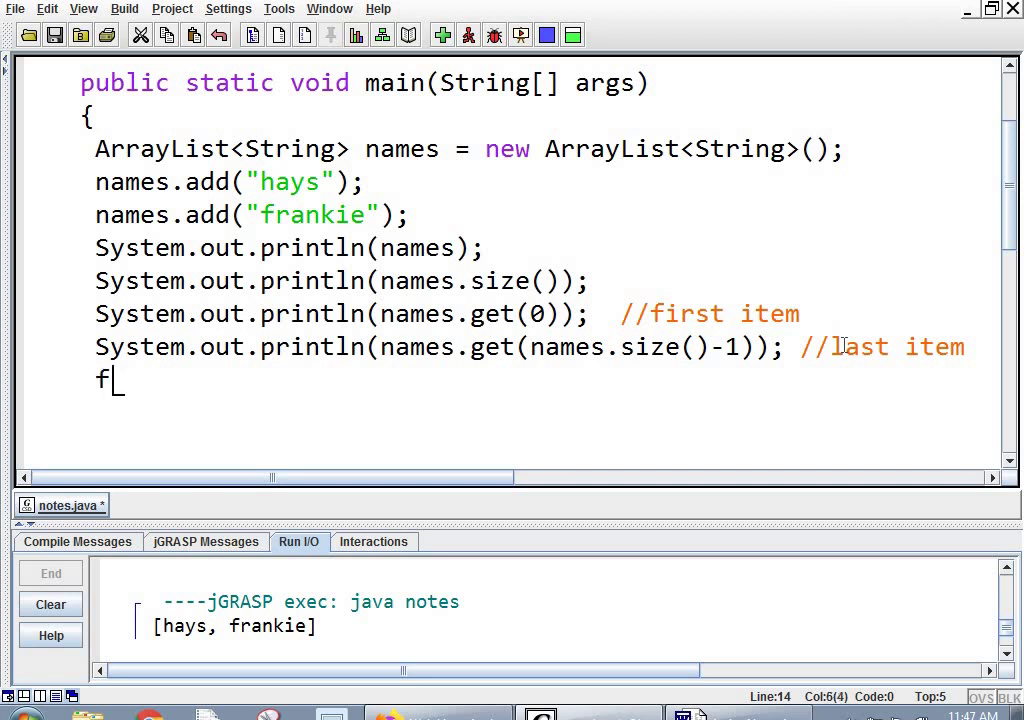
pyautogui.write('or(int i =')
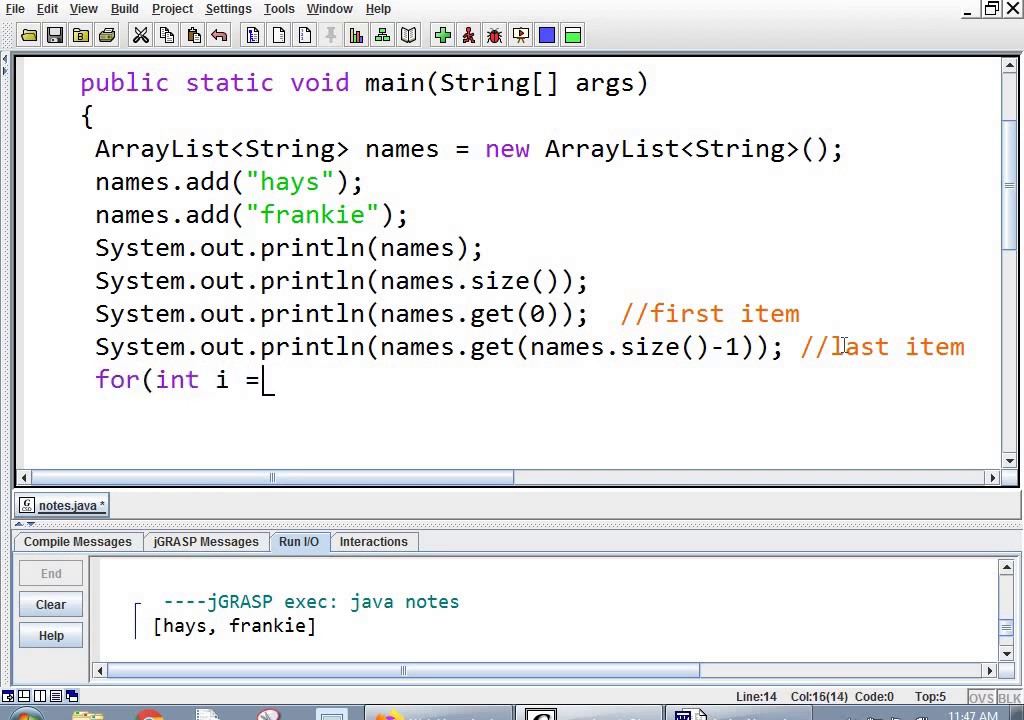
pyautogui.write('0;i<')
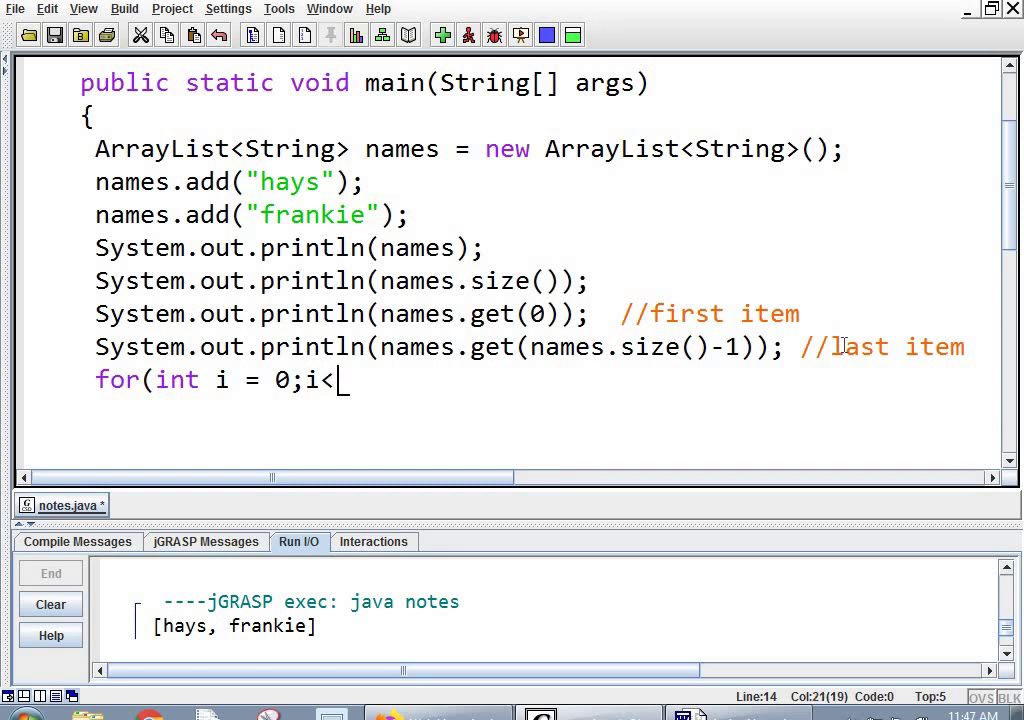
pyautogui.write('names.')
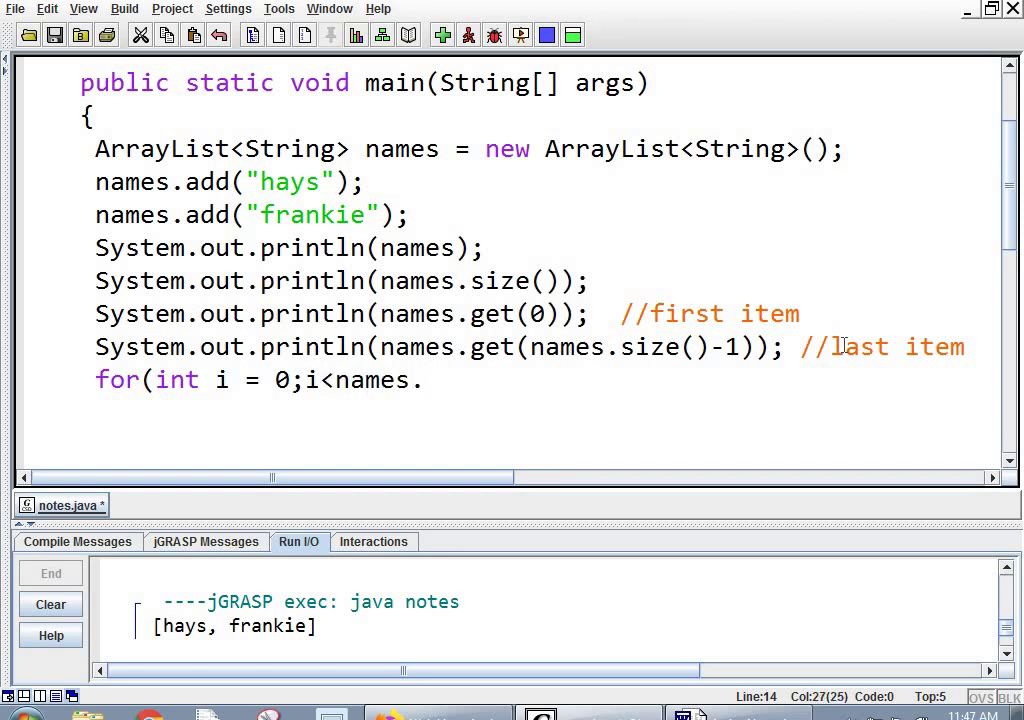
pyautogui.write('size();i++')
pyautogui.write('}')
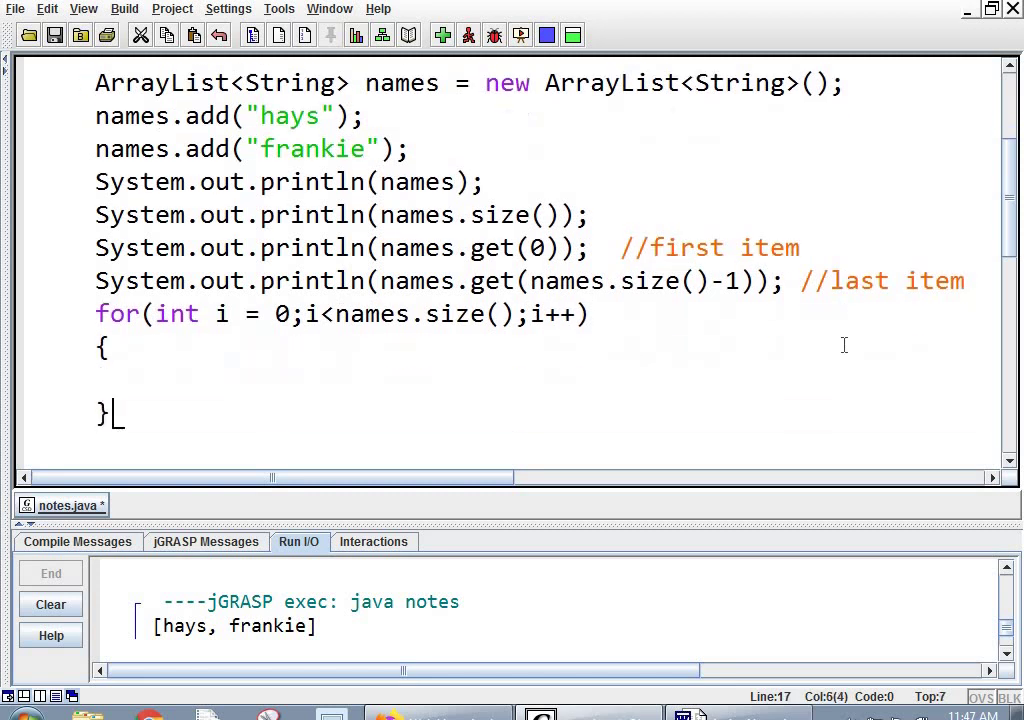
pyautogui.write('Sytst')
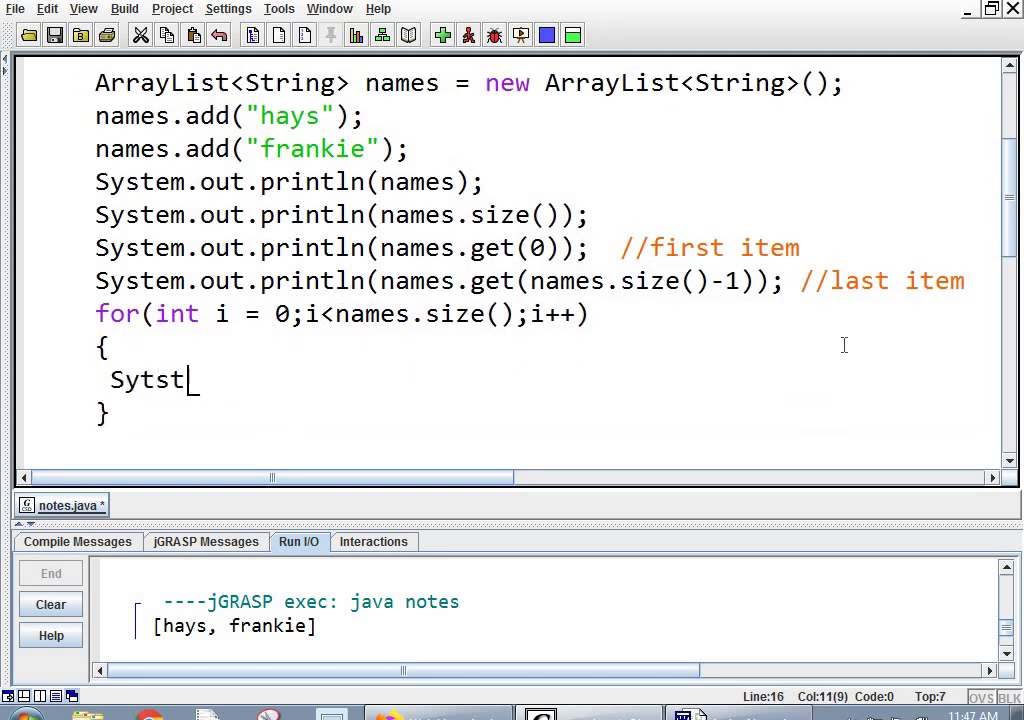
pyautogui.write('System.out.print')
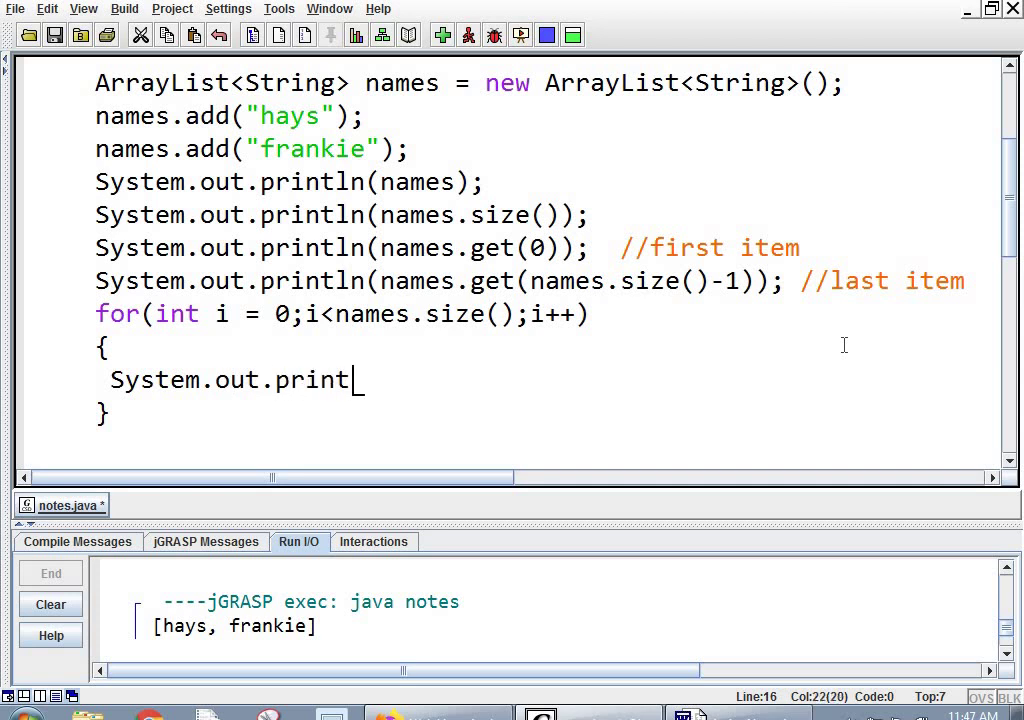
pyautogui.write('(')
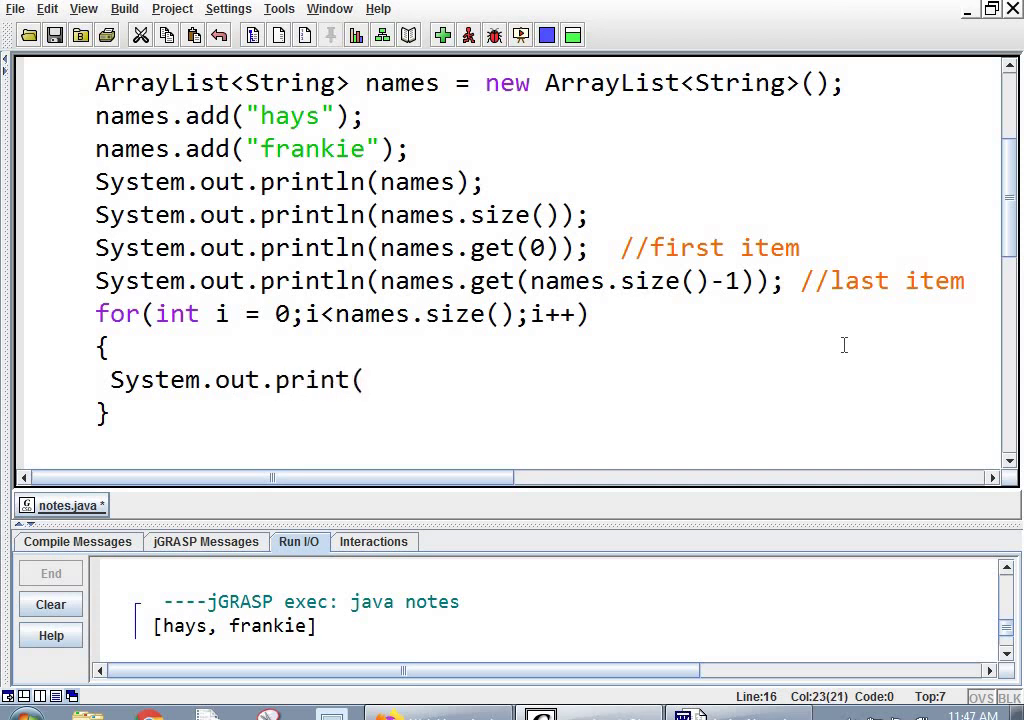
pyautogui.write('names.get(i')
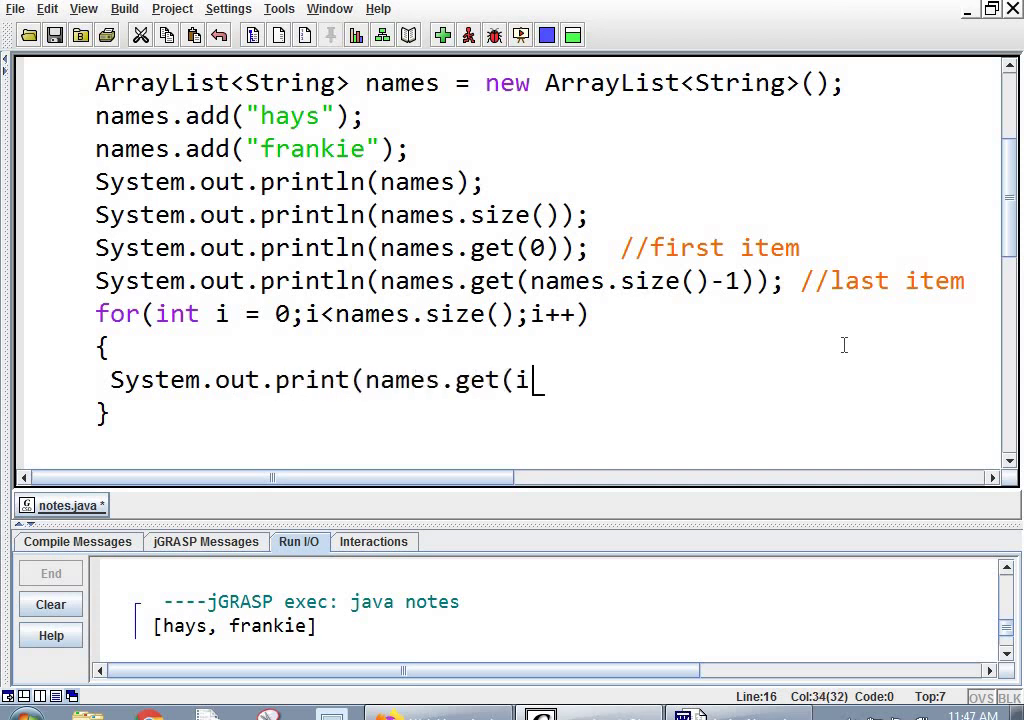
pyautogui.write(')+')
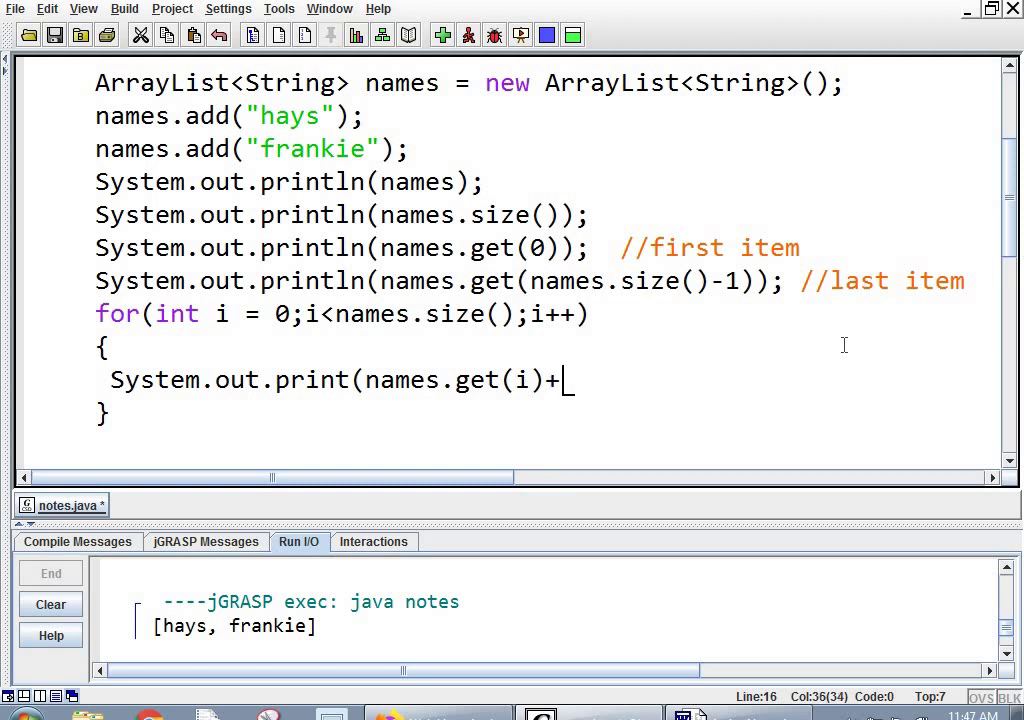
pyautogui.write('" ");')
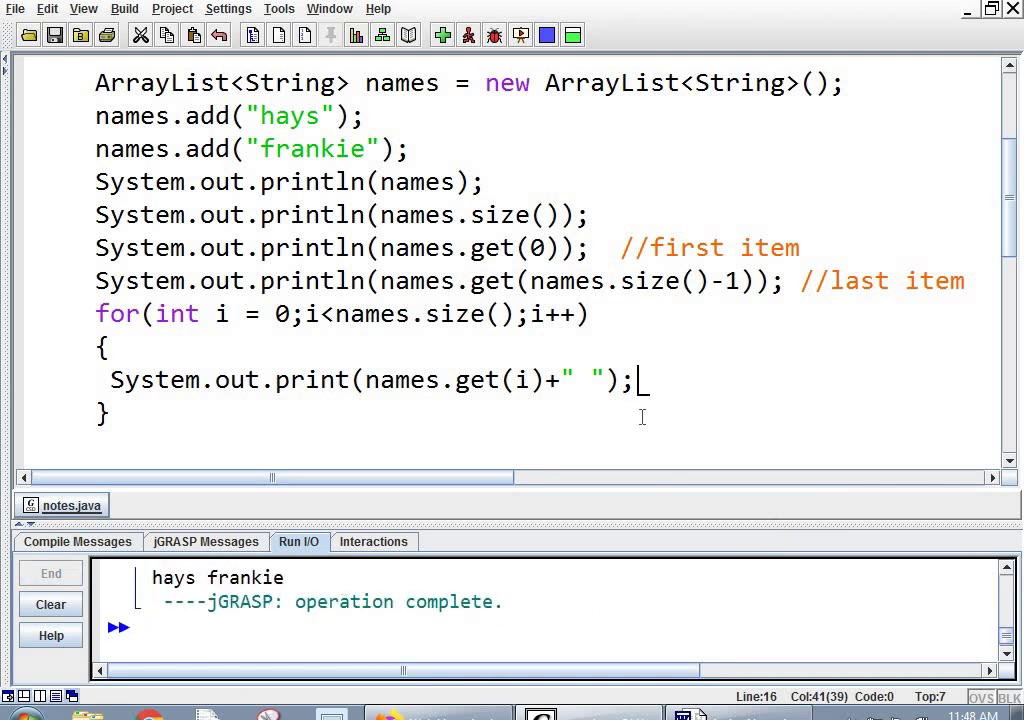
pyautogui.moveTo(343, 425)
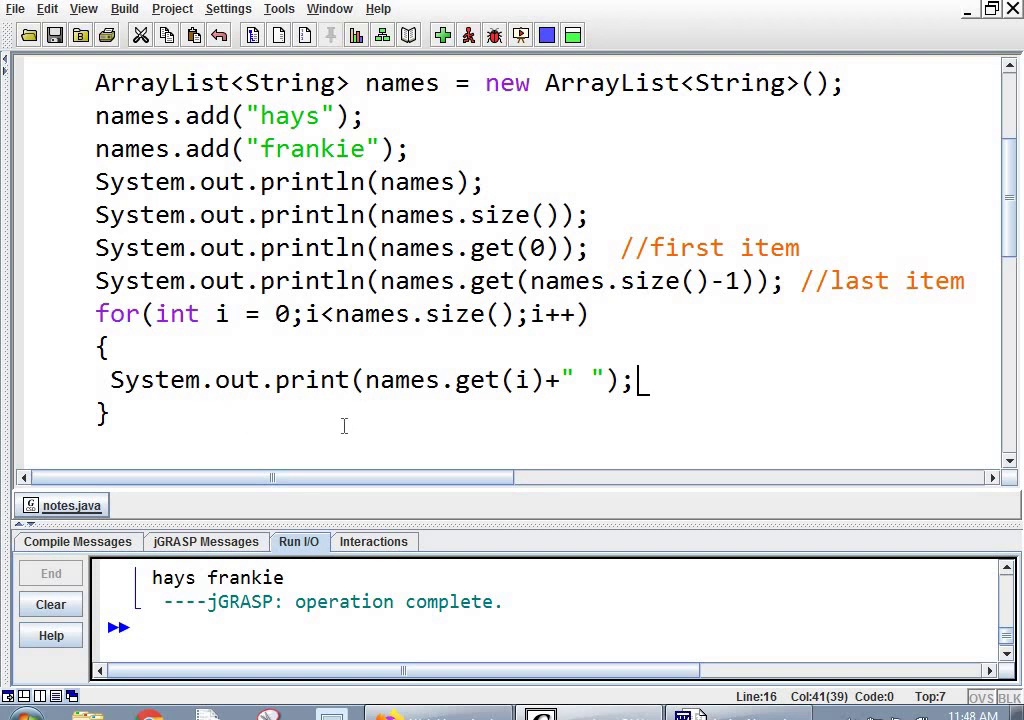
pyautogui.moveTo(434, 385)
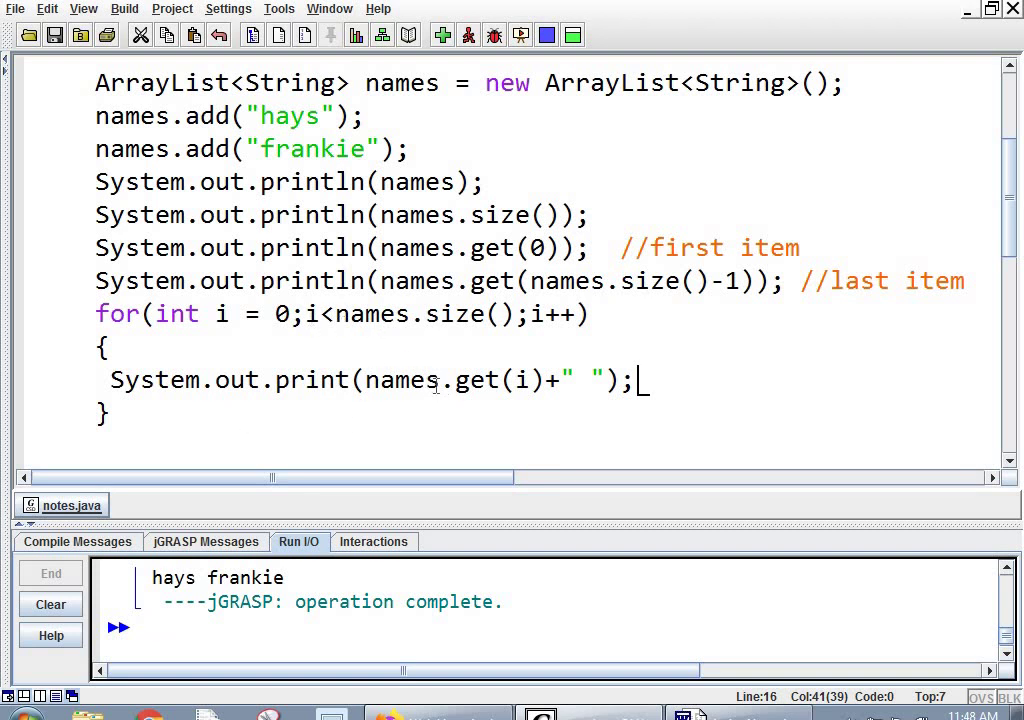
pyautogui.moveTo(498, 398)
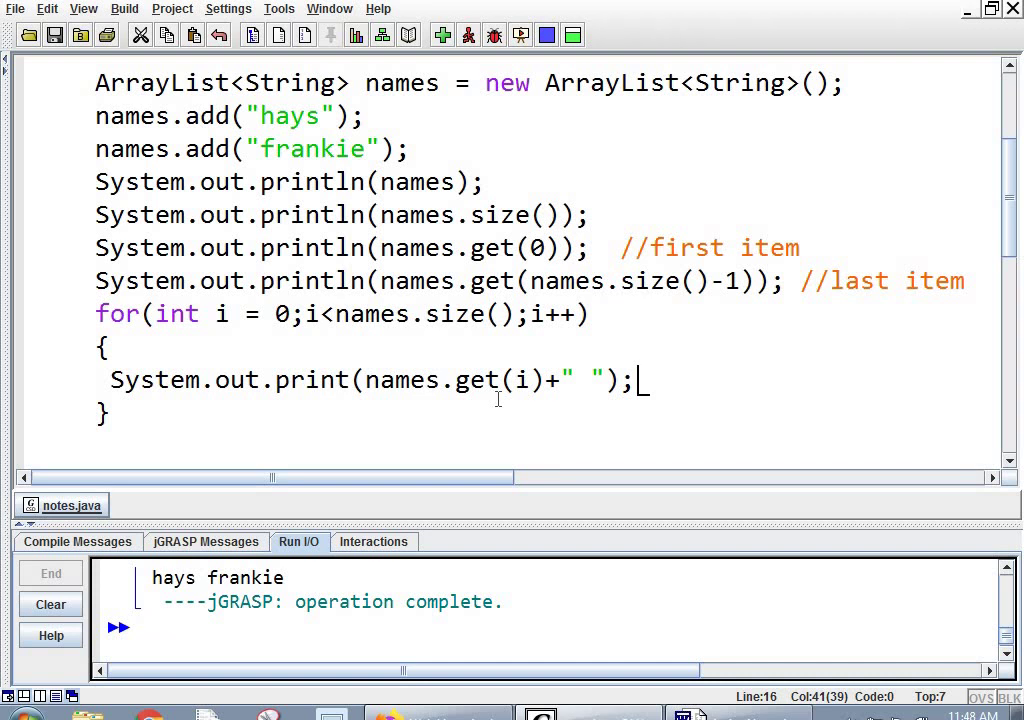
pyautogui.moveTo(193, 395)
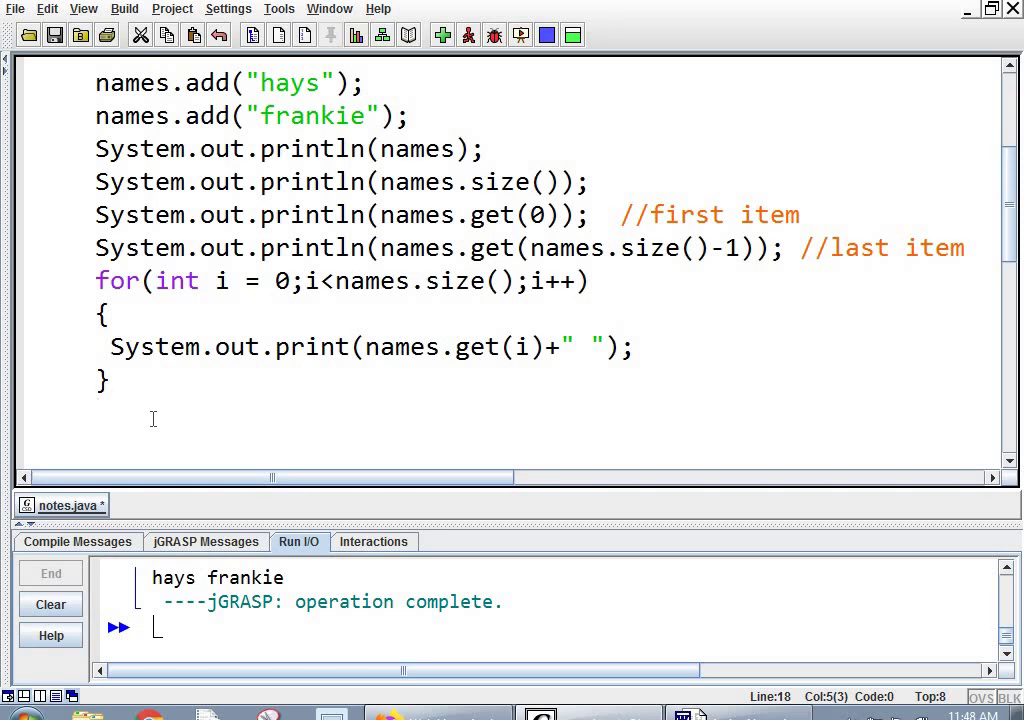
# Add a for-each loop for(String t: names) printing each t with System.out.println(t);
pyautogui.write('for(Strin')
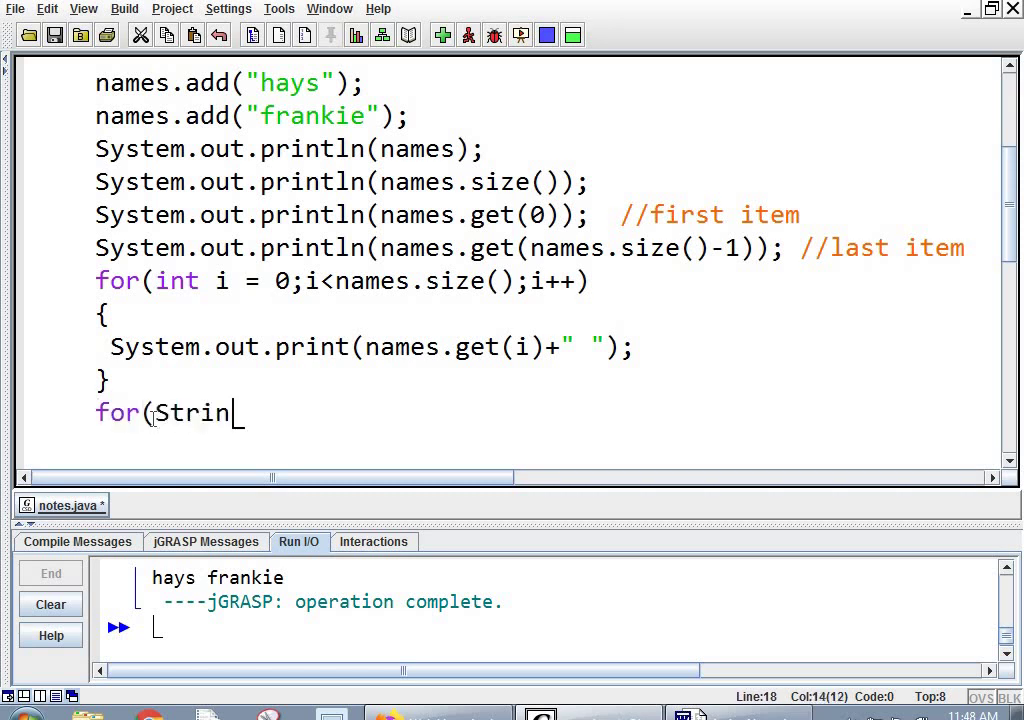
pyautogui.write('g t: names')
pyautogui.write('System')
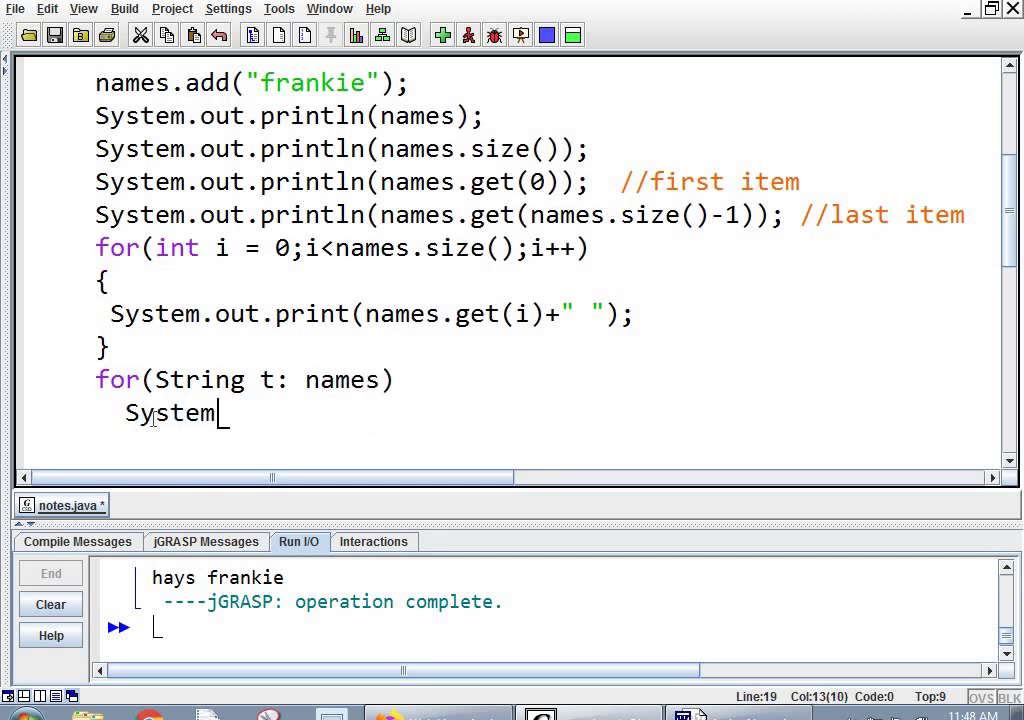
pyautogui.write('.out.pri')
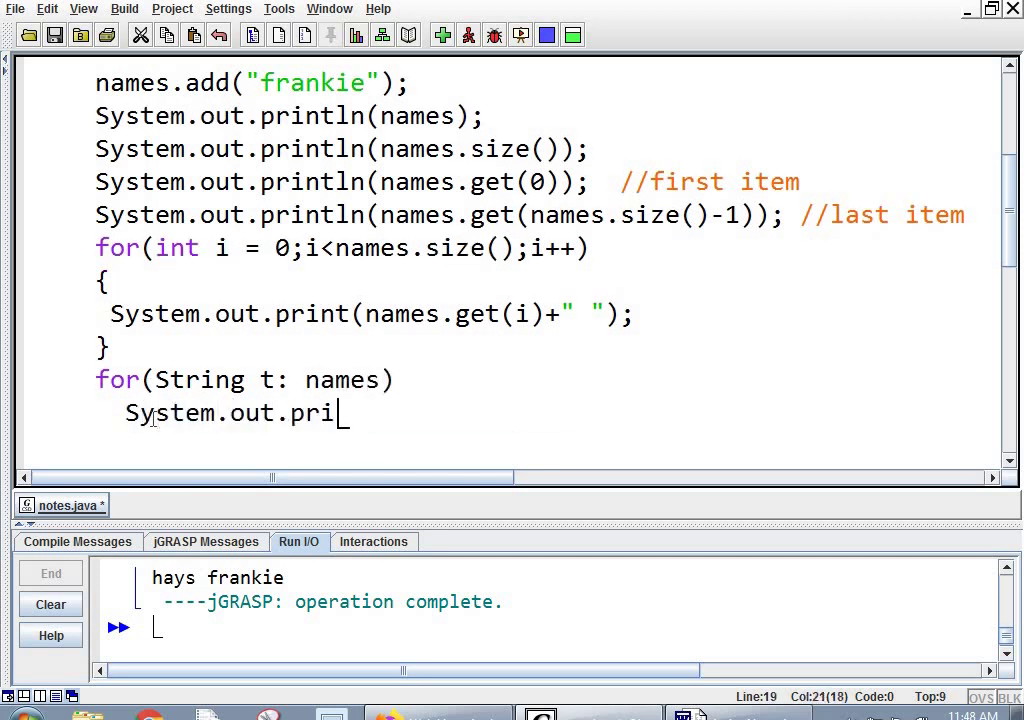
pyautogui.write('ntln(t);')
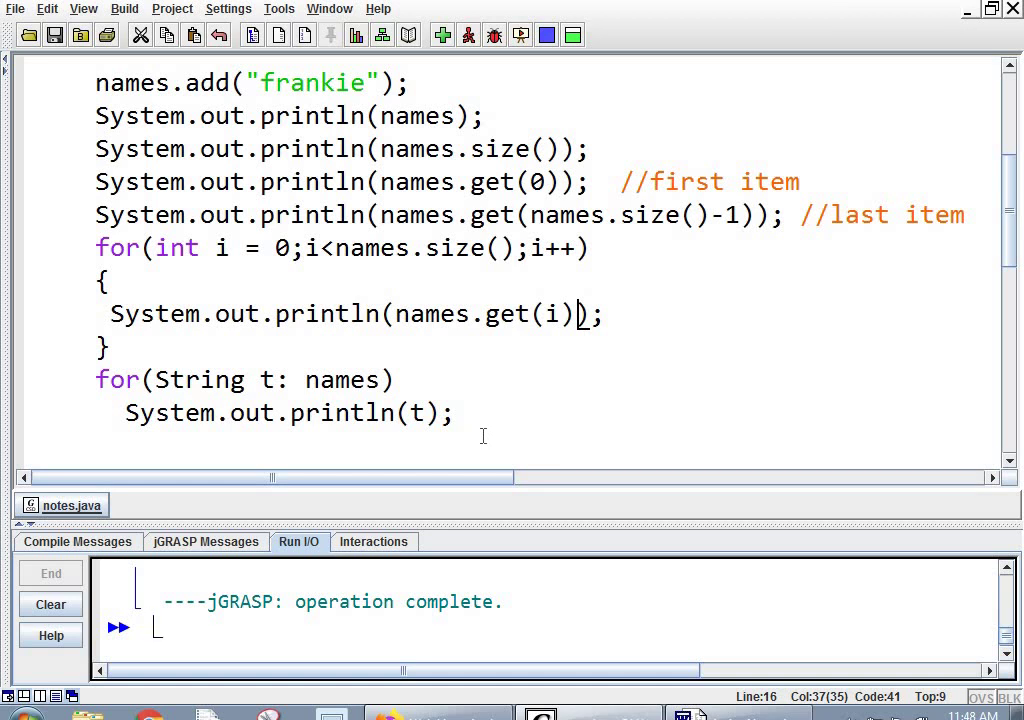
pyautogui.moveTo(504, 427)
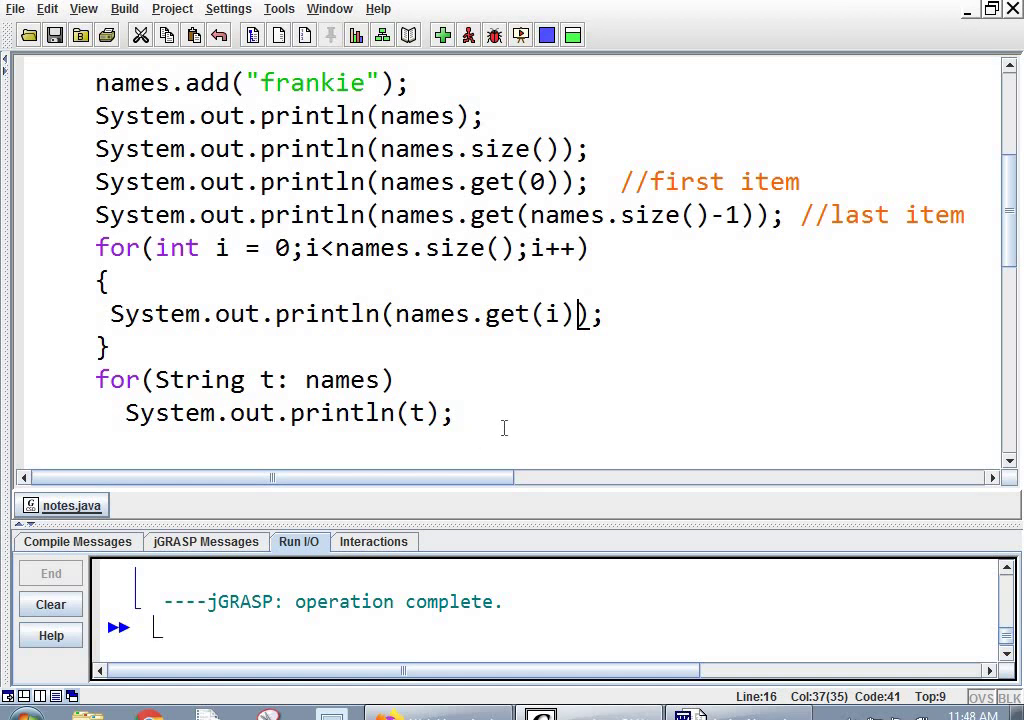
pyautogui.moveTo(518, 401)
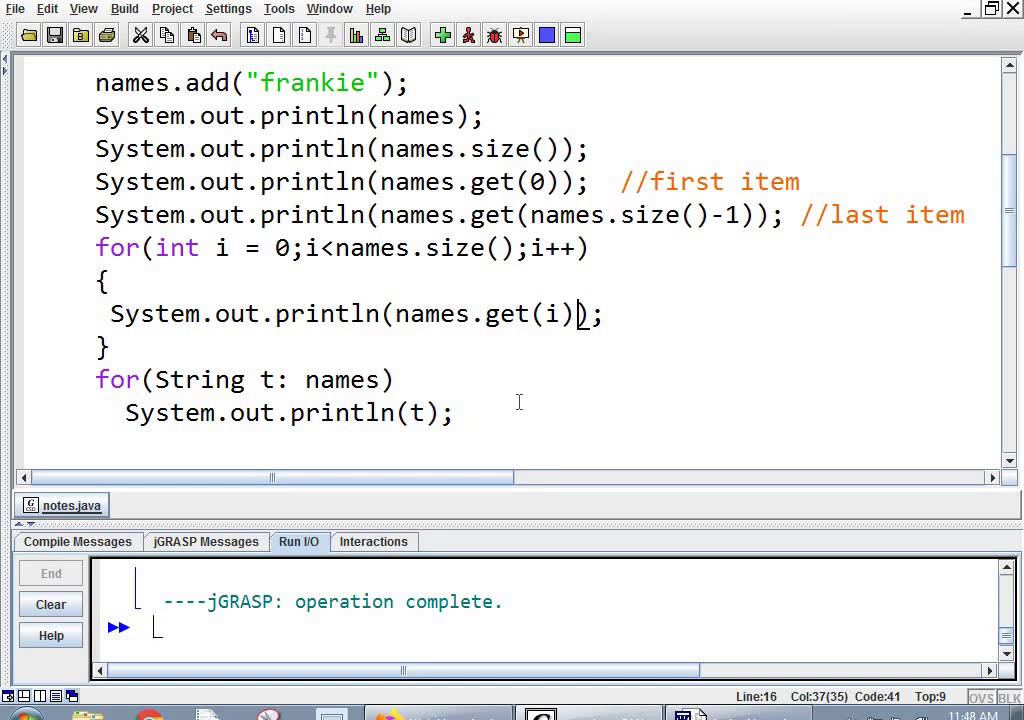
pyautogui.scroll(-3)
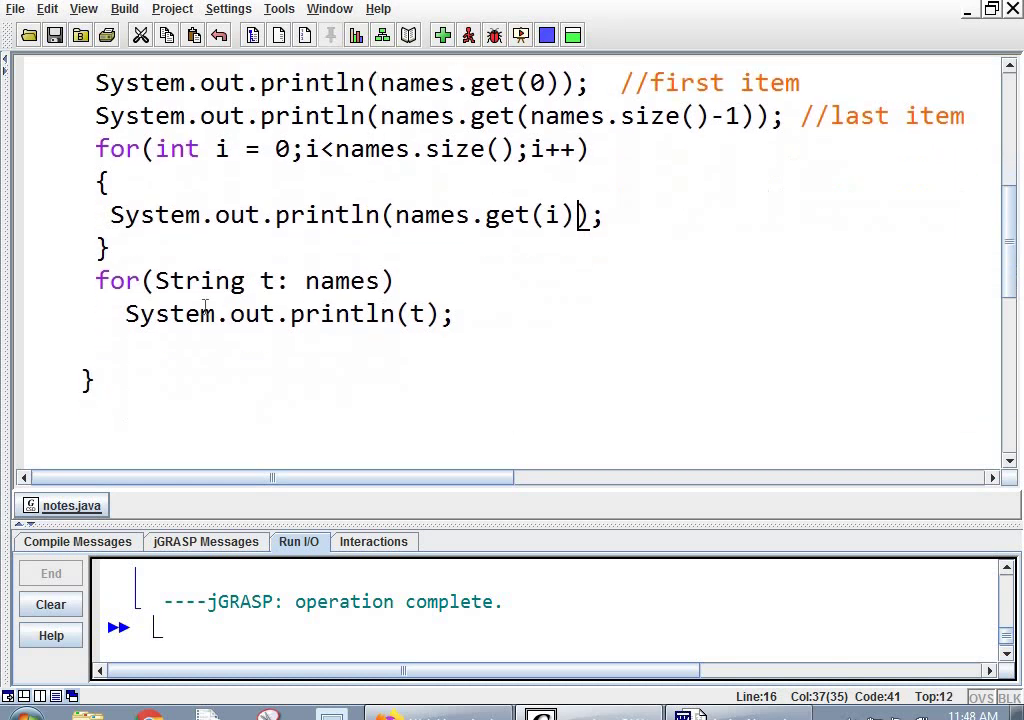